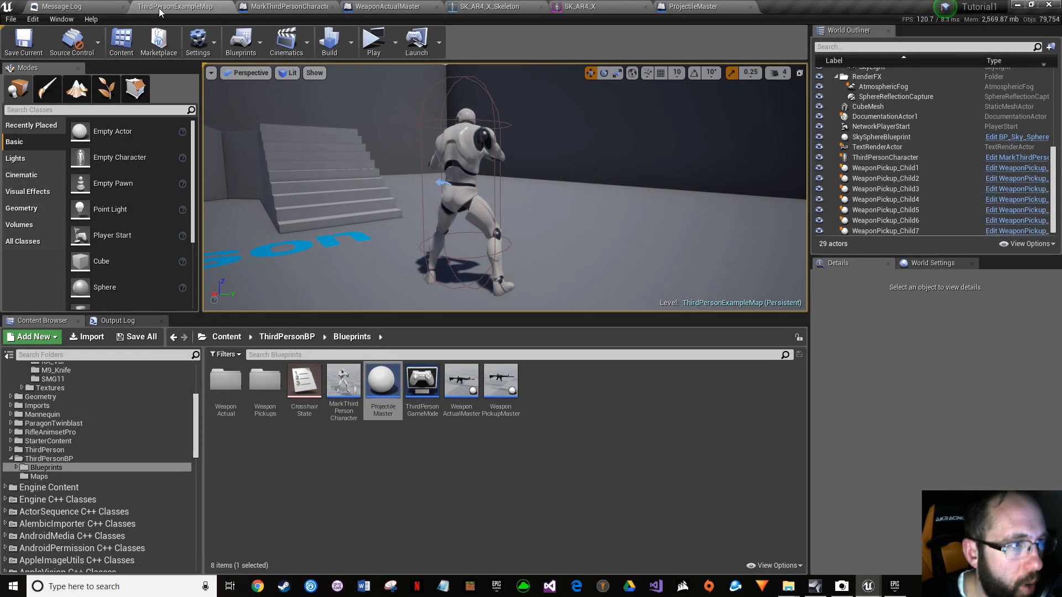
Step: Play-test the level briefly, then browse to the Spawn Emitter Attached node's muzzle-flash particle asset
{"action": "left_click", "coordinate": [373, 39]}
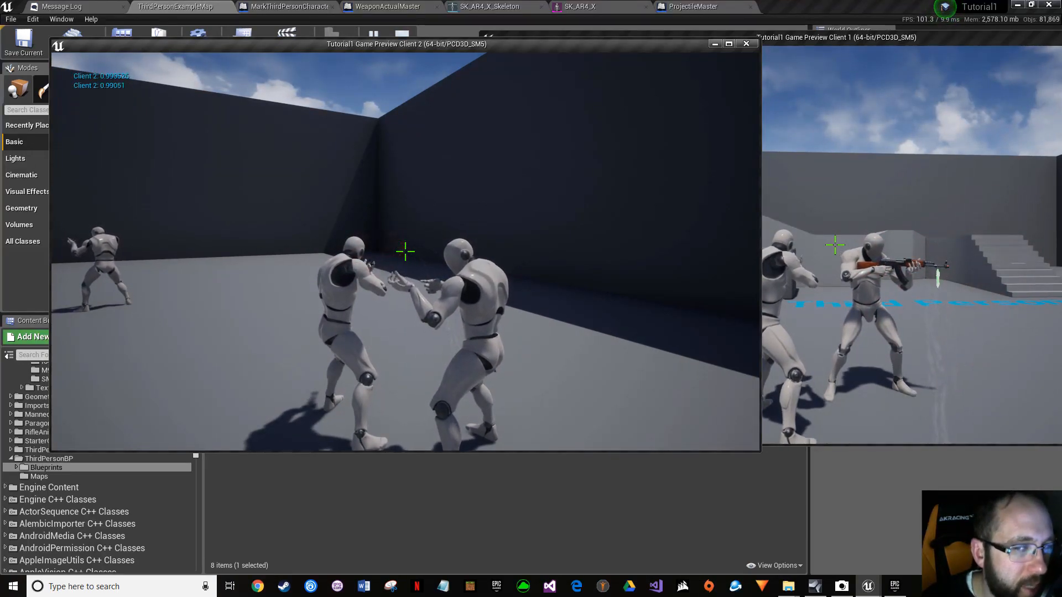
{"action": "left_click", "coordinate": [745, 43]}
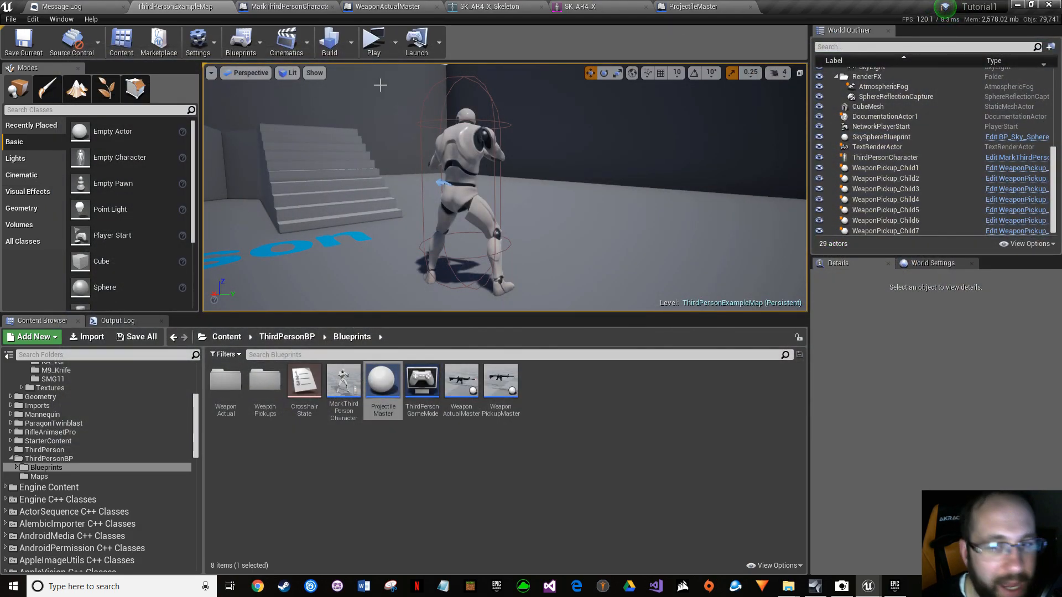
{"action": "mouse_move", "coordinate": [373, 39]}
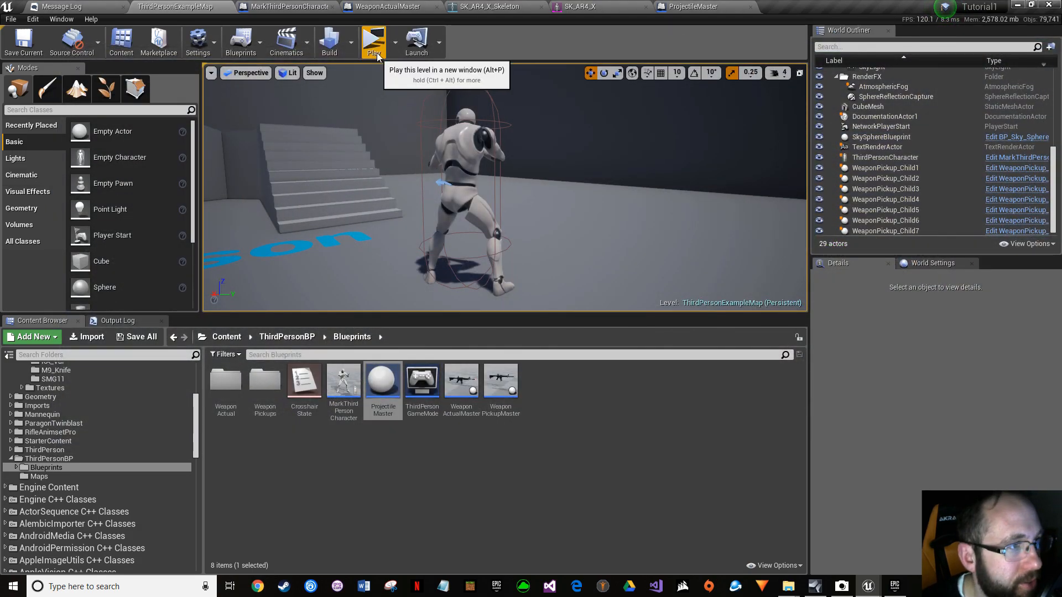
{"action": "mouse_move", "coordinate": [475, 7]}
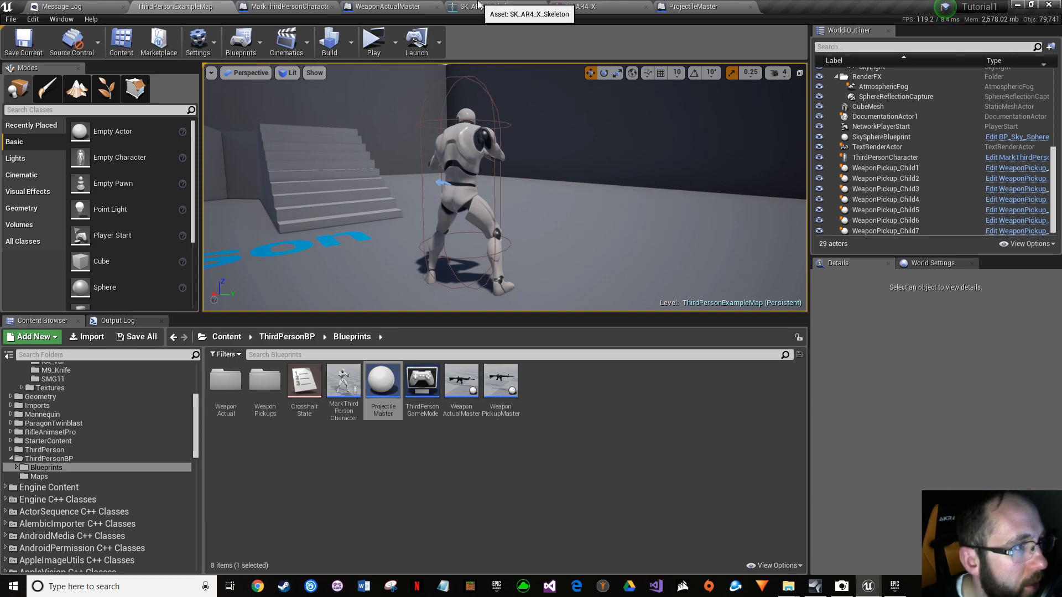
{"action": "mouse_move", "coordinate": [315, 12]}
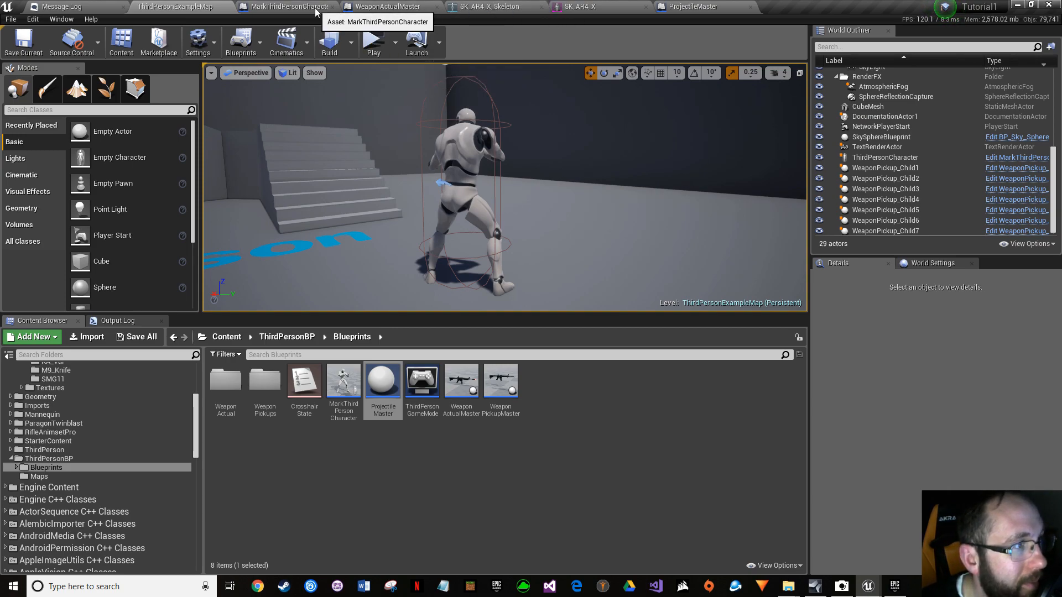
{"action": "left_click", "coordinate": [285, 6]}
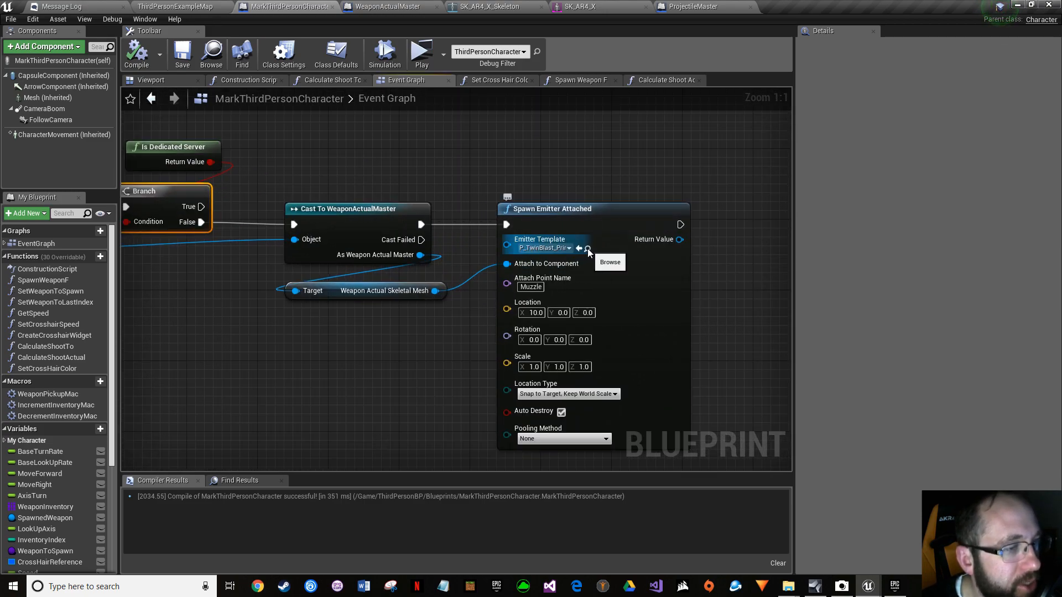
{"action": "left_click", "coordinate": [177, 7]}
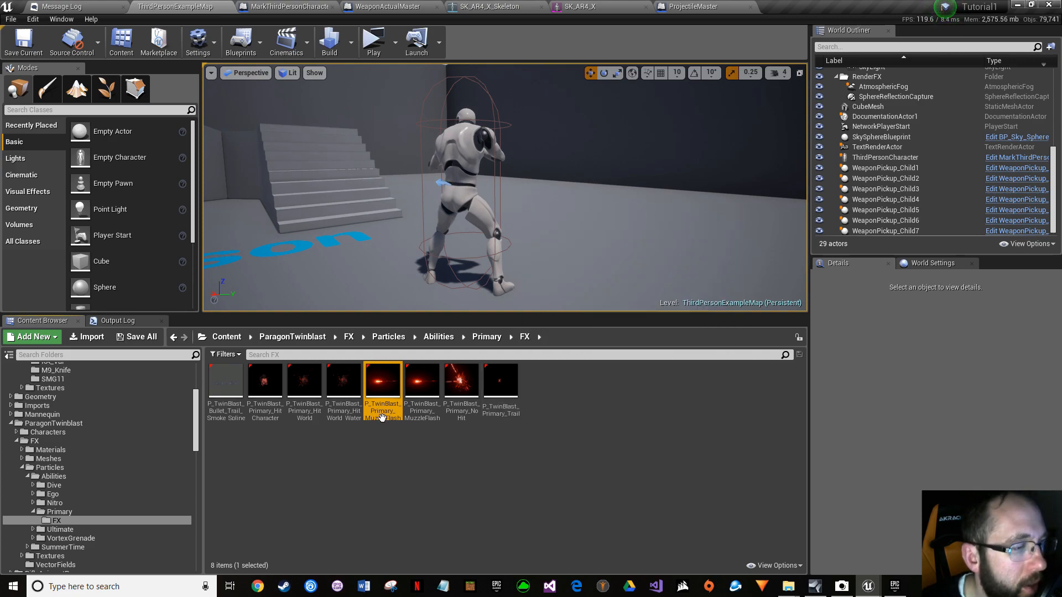
{"action": "mouse_move", "coordinate": [389, 425]}
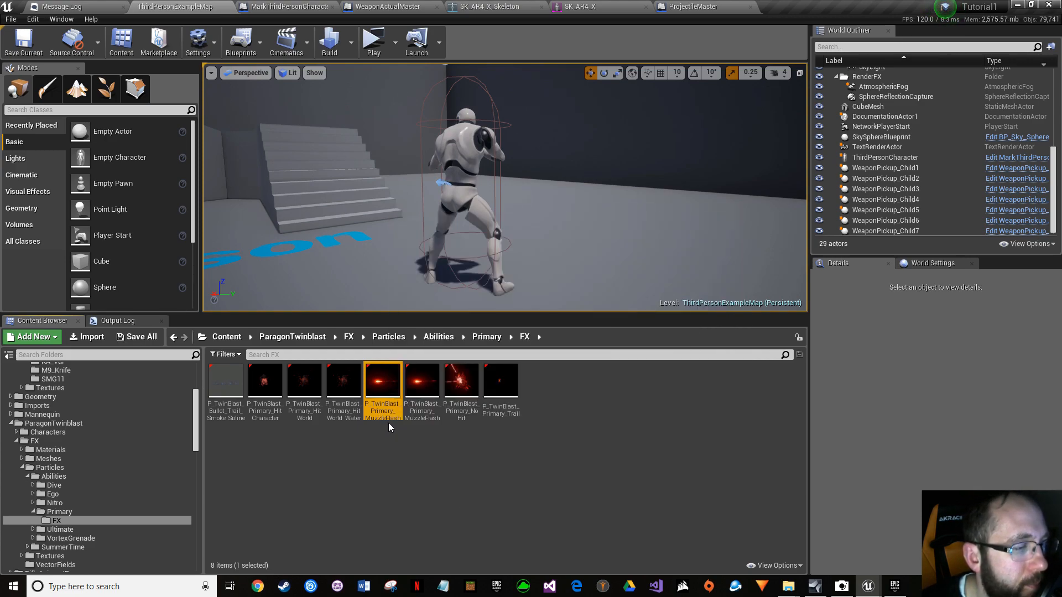
Step: Open the P_TwinBlast primary muzzle-flash particle system in the Cascade editor
{"action": "double_click", "coordinate": [381, 377]}
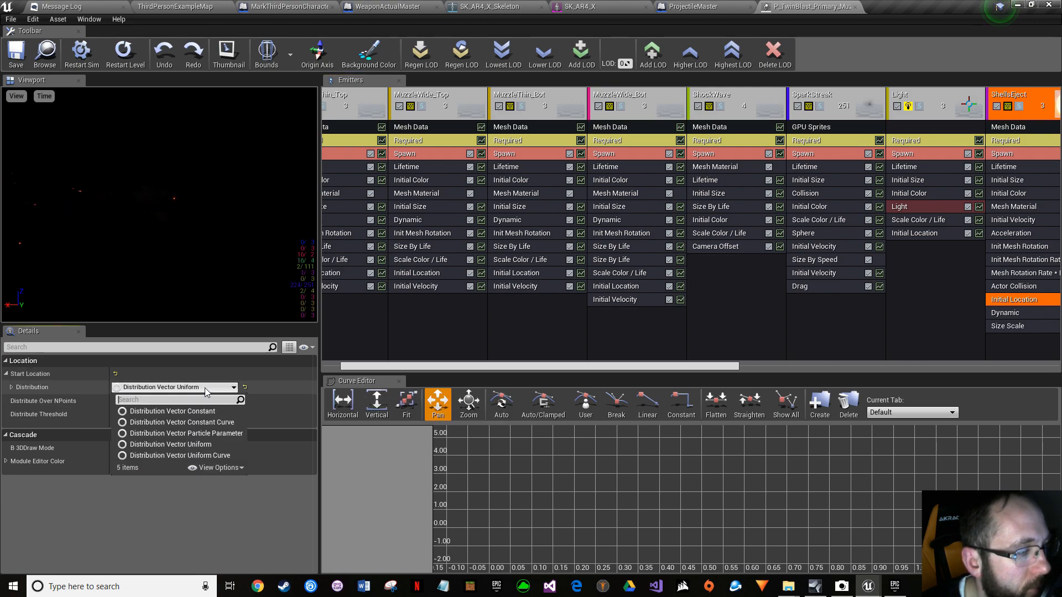
{"action": "mouse_move", "coordinate": [200, 434]}
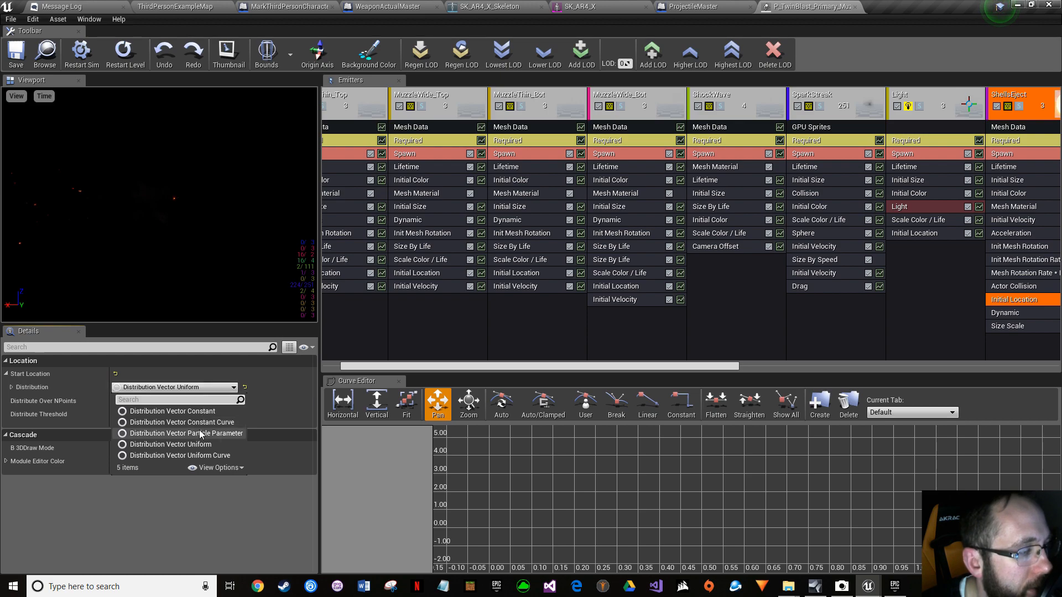
{"action": "mouse_move", "coordinate": [185, 434]}
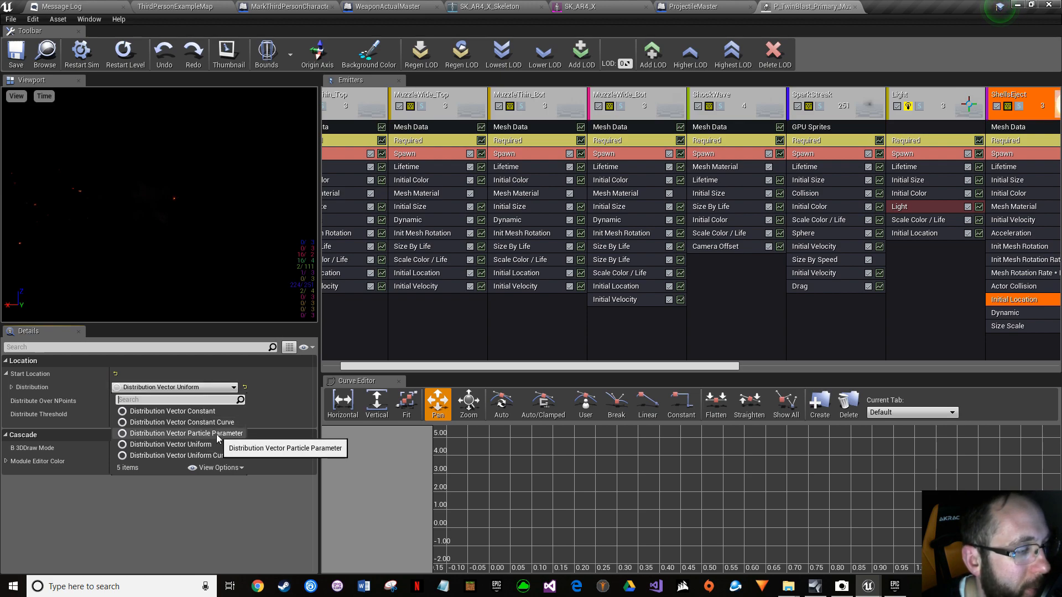
Step: Use a Vector Particle Parameter distribution with Max Input and Max Output 0 and element 0 set to DPM Direct
{"action": "left_click", "coordinate": [186, 434]}
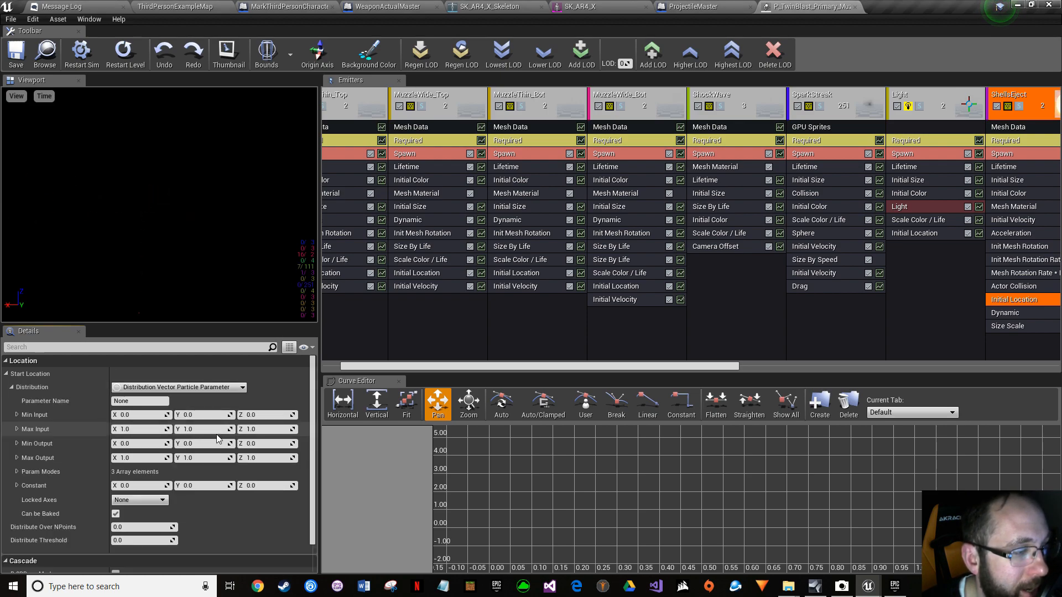
{"action": "left_click", "coordinate": [139, 429]}
{"action": "type", "text": "0"}
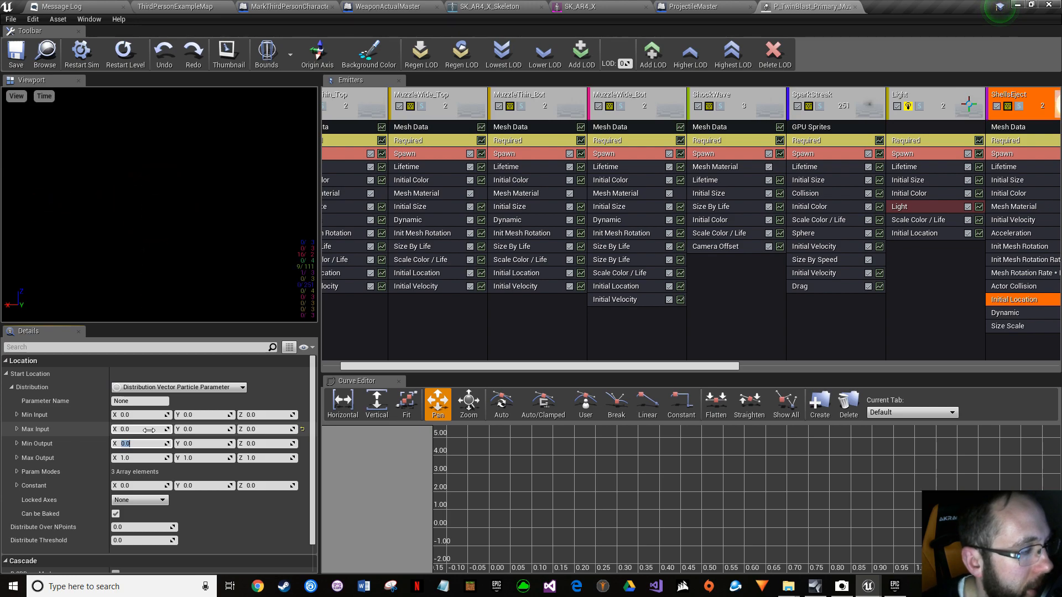
{"action": "left_click", "coordinate": [125, 458]}
{"action": "type", "text": "0"}
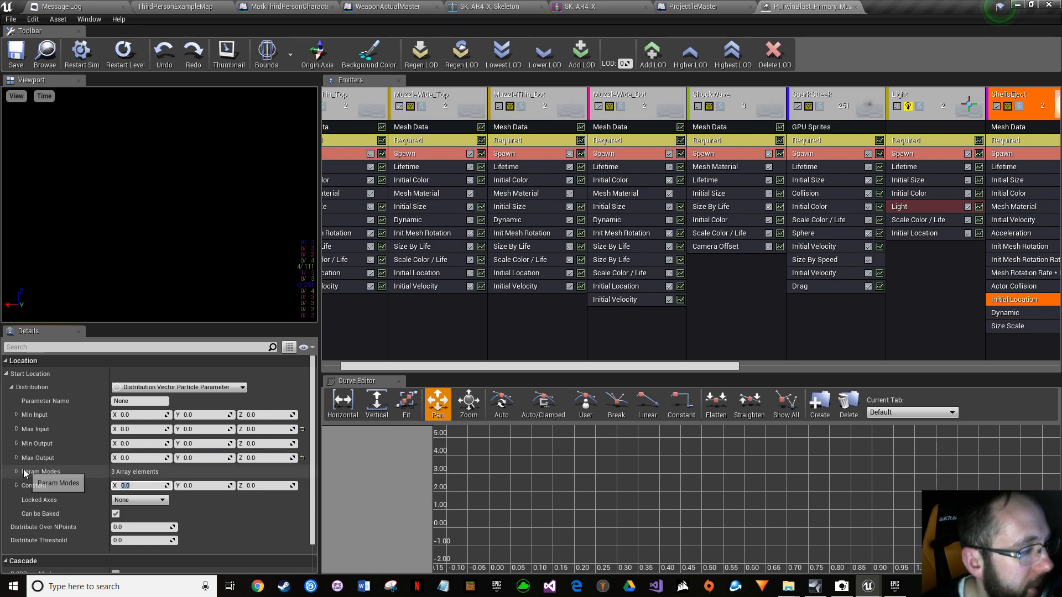
{"action": "left_click", "coordinate": [17, 472]}
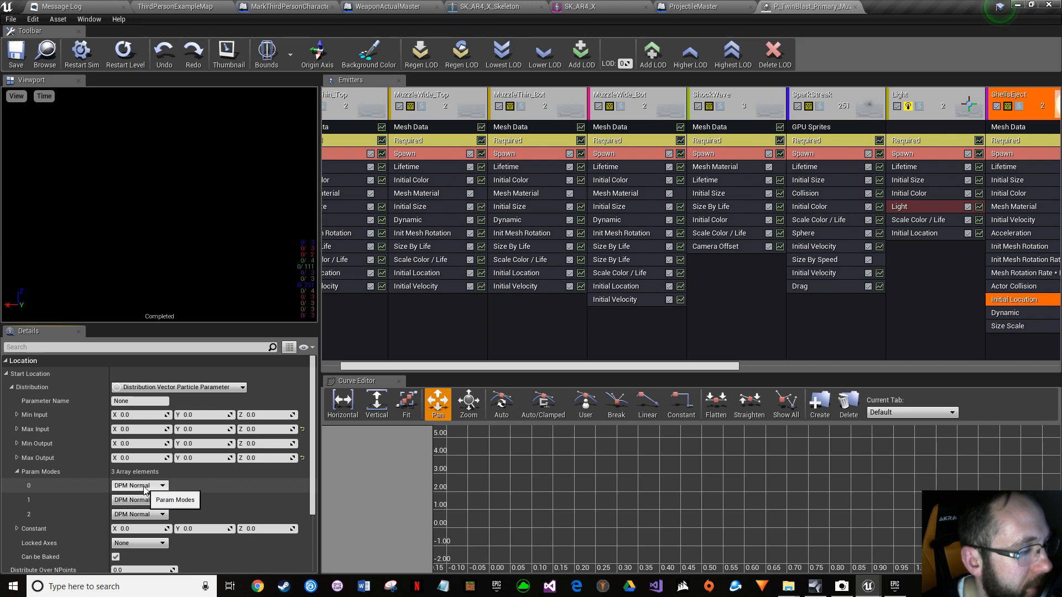
{"action": "left_click", "coordinate": [139, 486]}
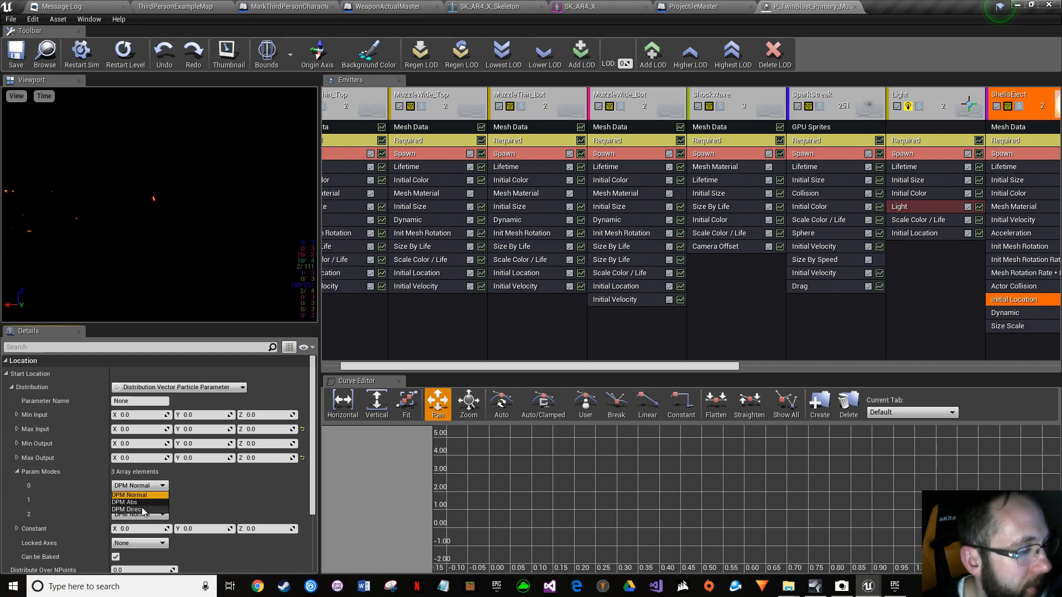
{"action": "left_click", "coordinate": [137, 509]}
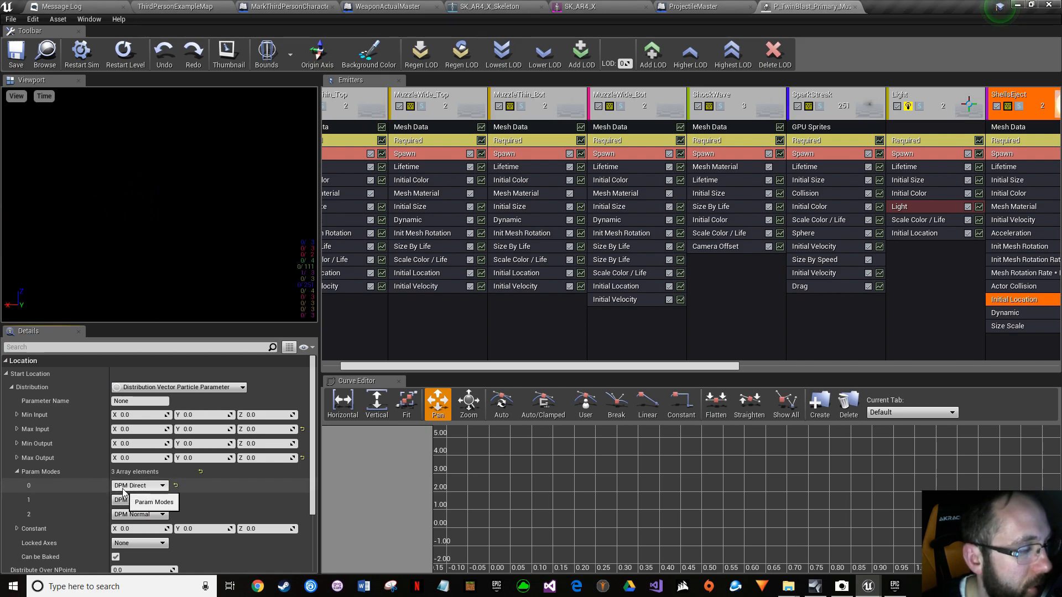
{"action": "left_click", "coordinate": [135, 514]}
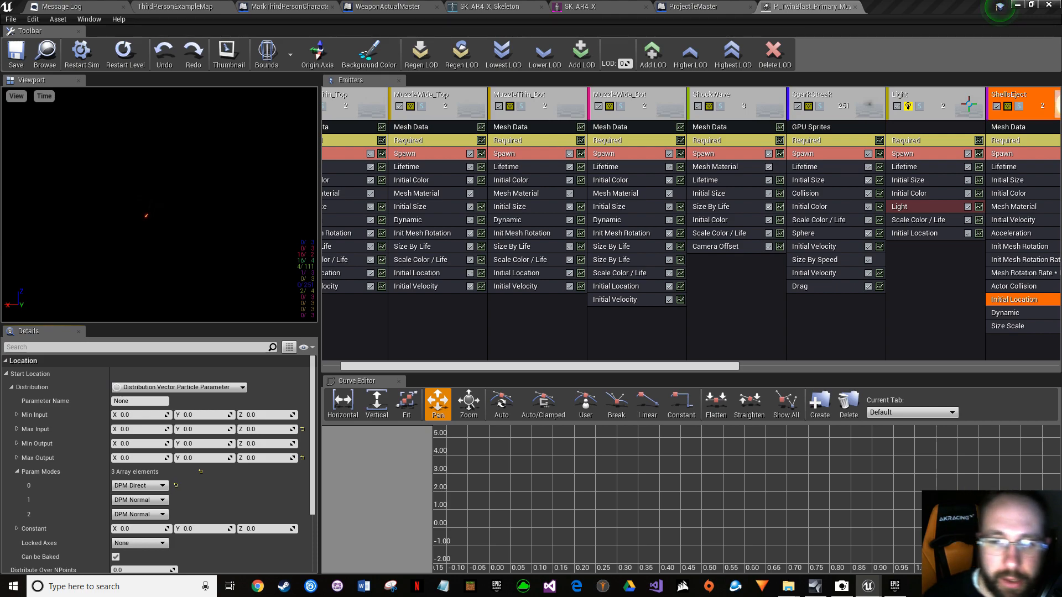
{"action": "mouse_move", "coordinate": [749, 371]}
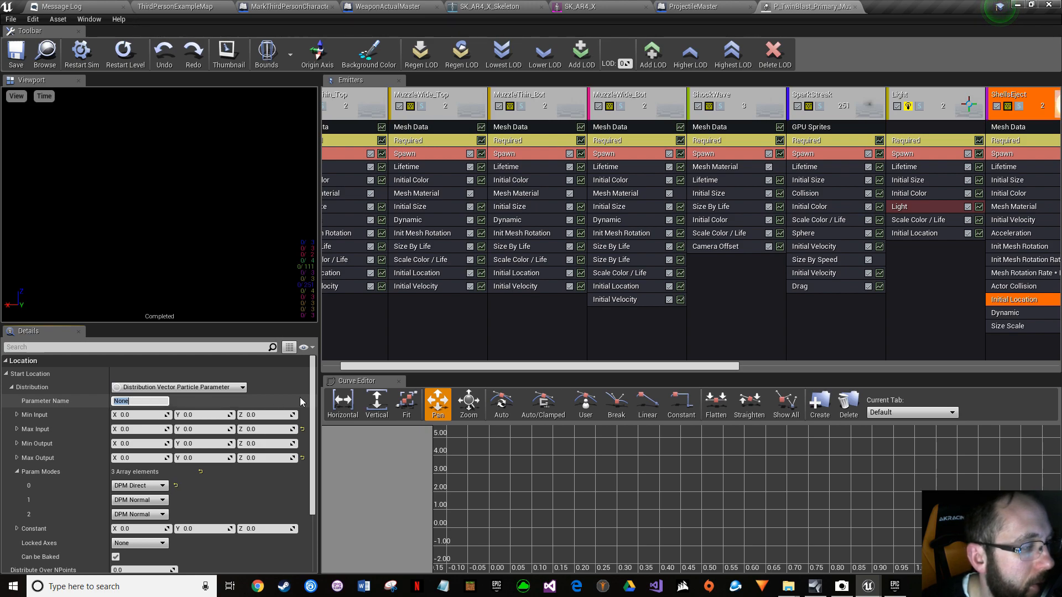
{"action": "mouse_move", "coordinate": [298, 373]}
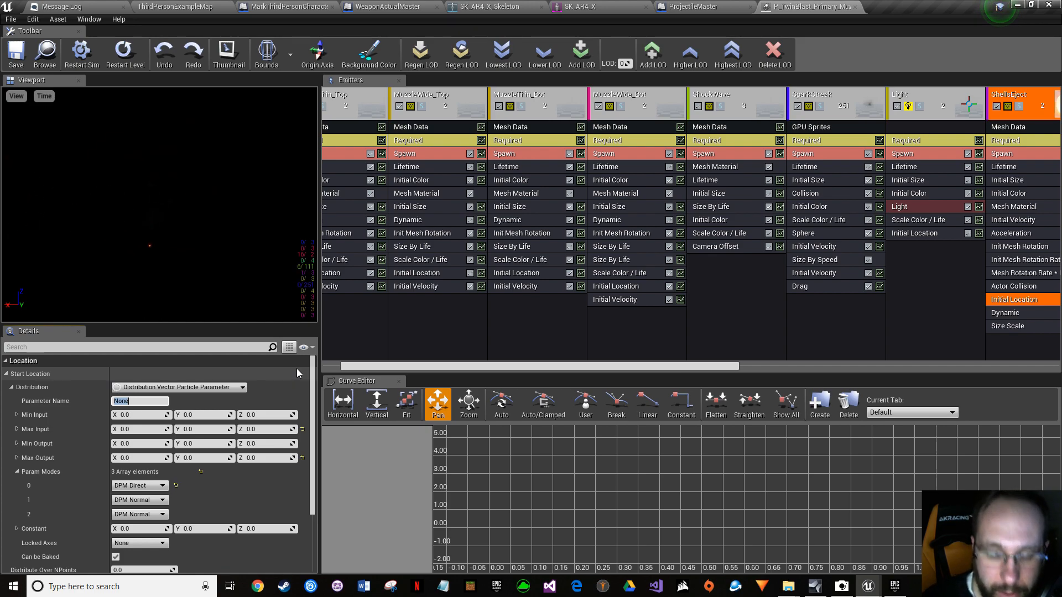
Step: Name the initial-location parameter ShellPos and confirm it
{"action": "type", "text": "S"}
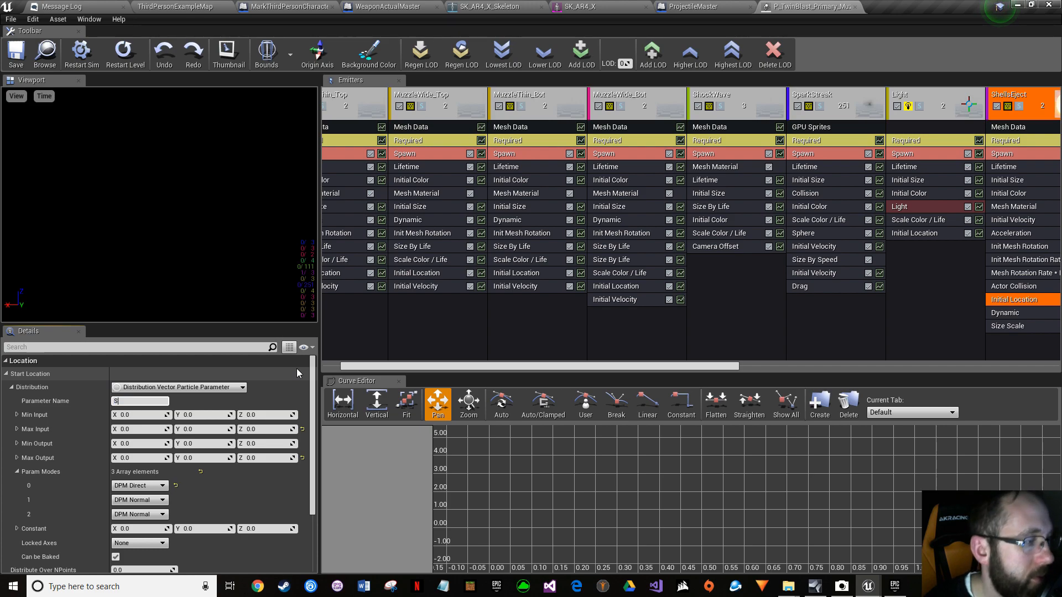
{"action": "type", "text": "hellPos"}
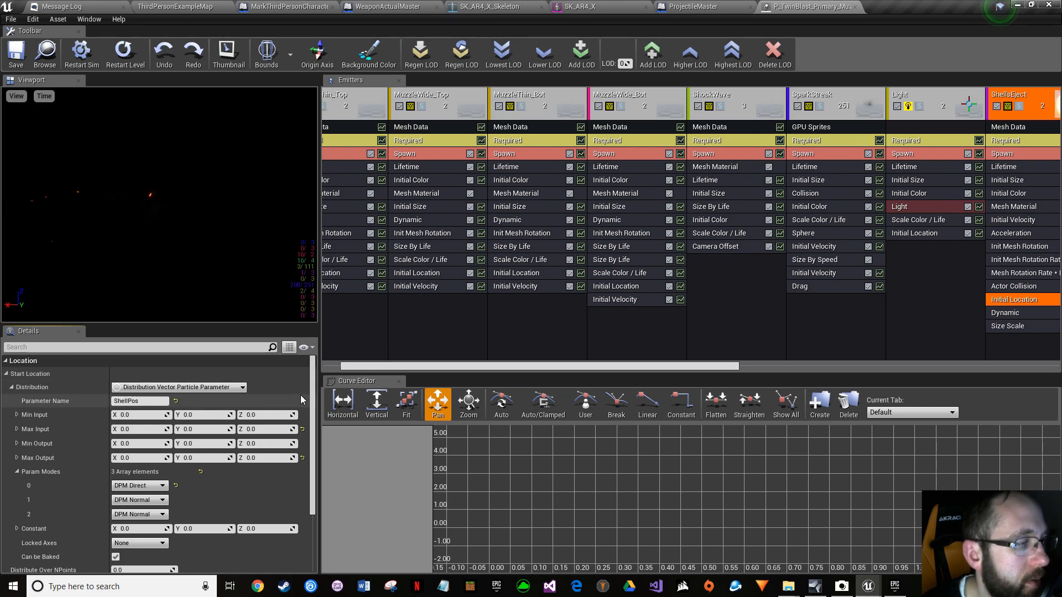
{"action": "left_click", "coordinate": [15, 53]}
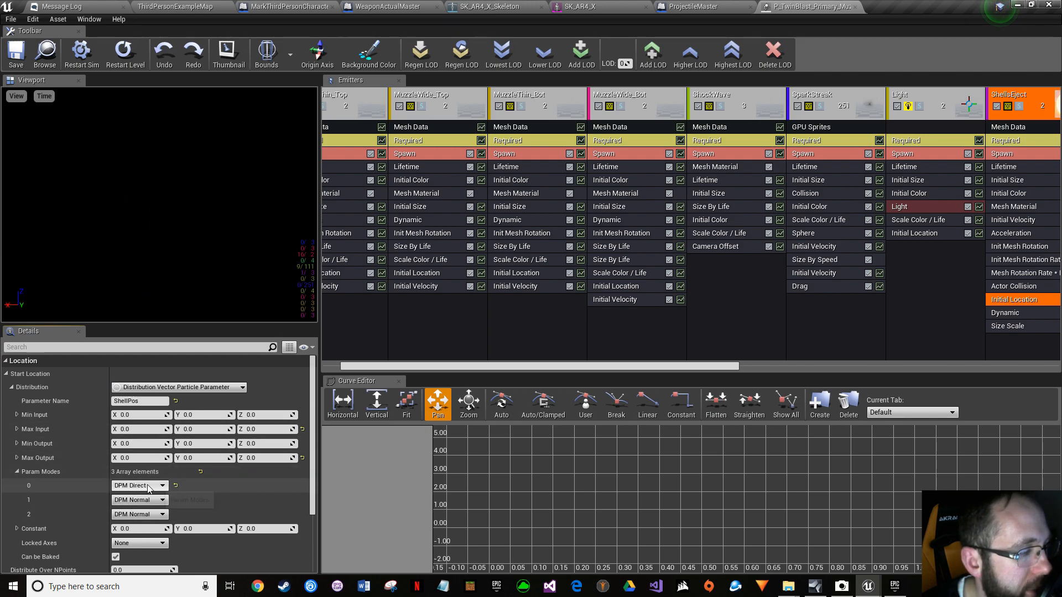
{"action": "mouse_move", "coordinate": [139, 485]}
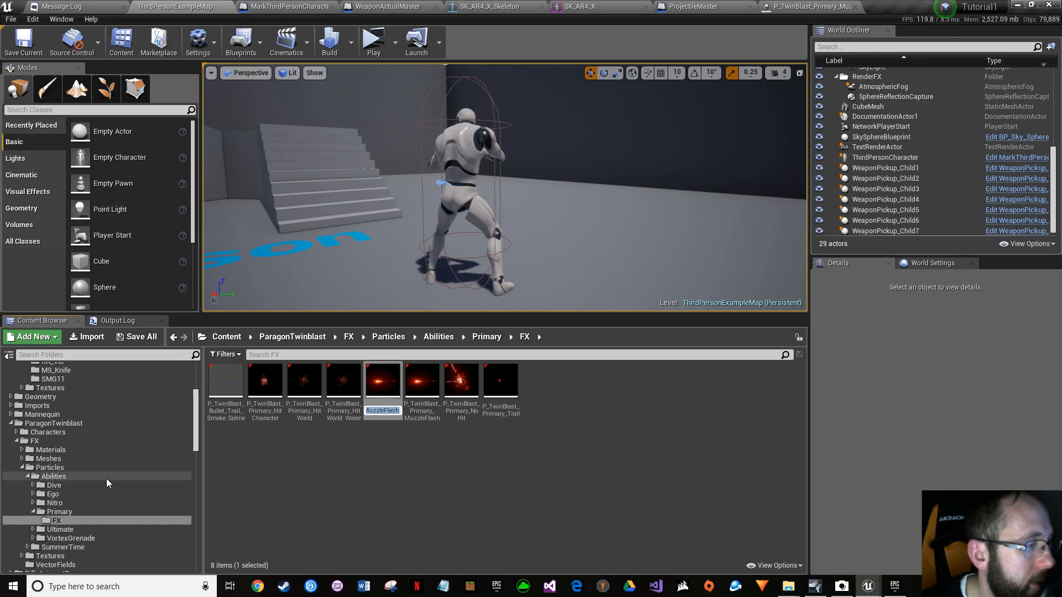
Step: Navigate into the ThirdPersonBP Blueprints folder holding WeaponActualMaster
{"action": "scroll", "scroll_direction": "down", "scroll_amount": 3}
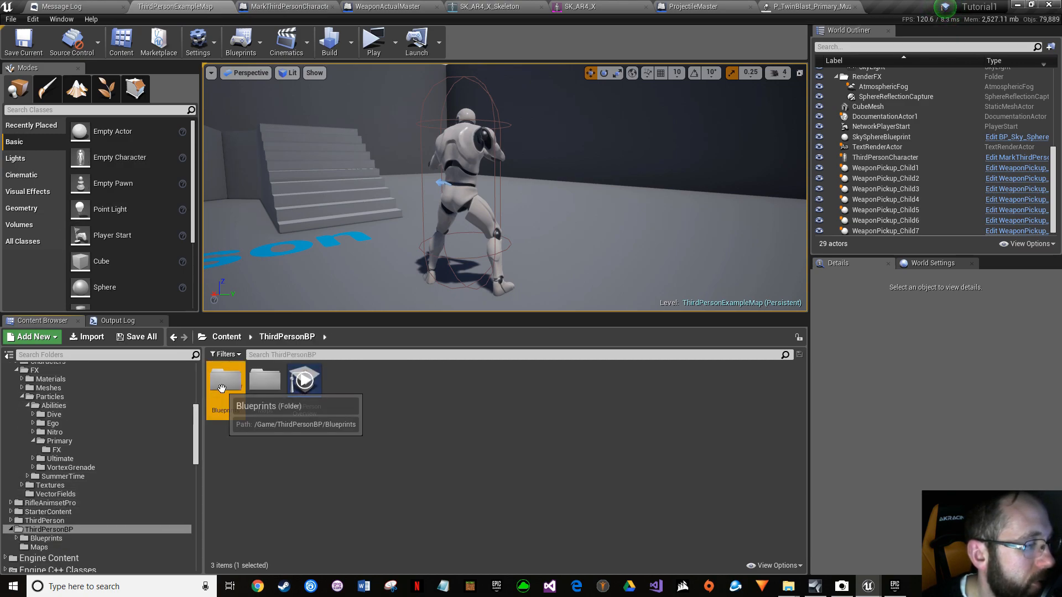
{"action": "double_click", "coordinate": [226, 379]}
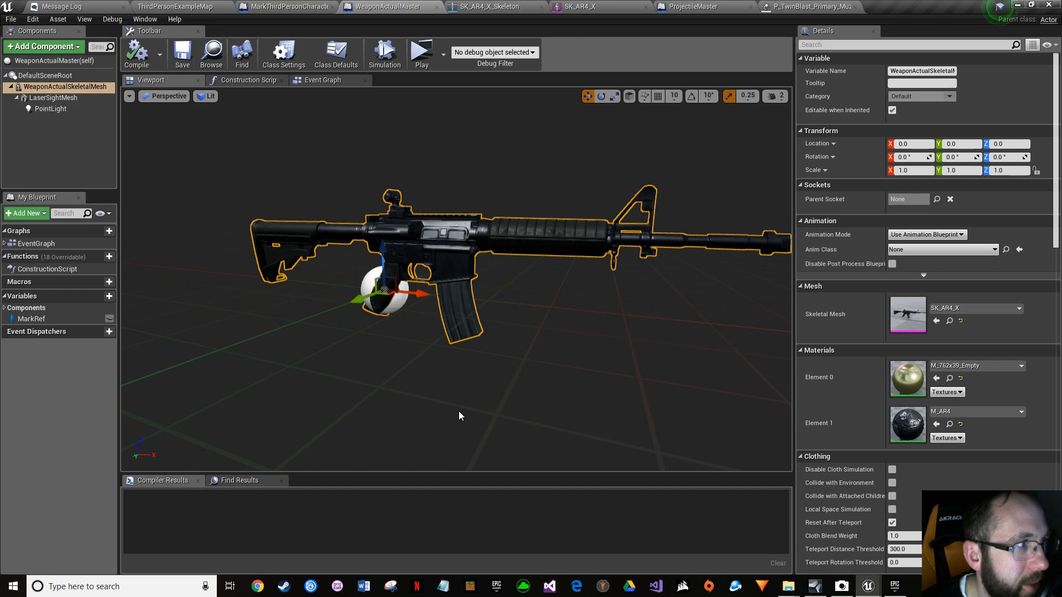
{"action": "mouse_move", "coordinate": [286, 355]}
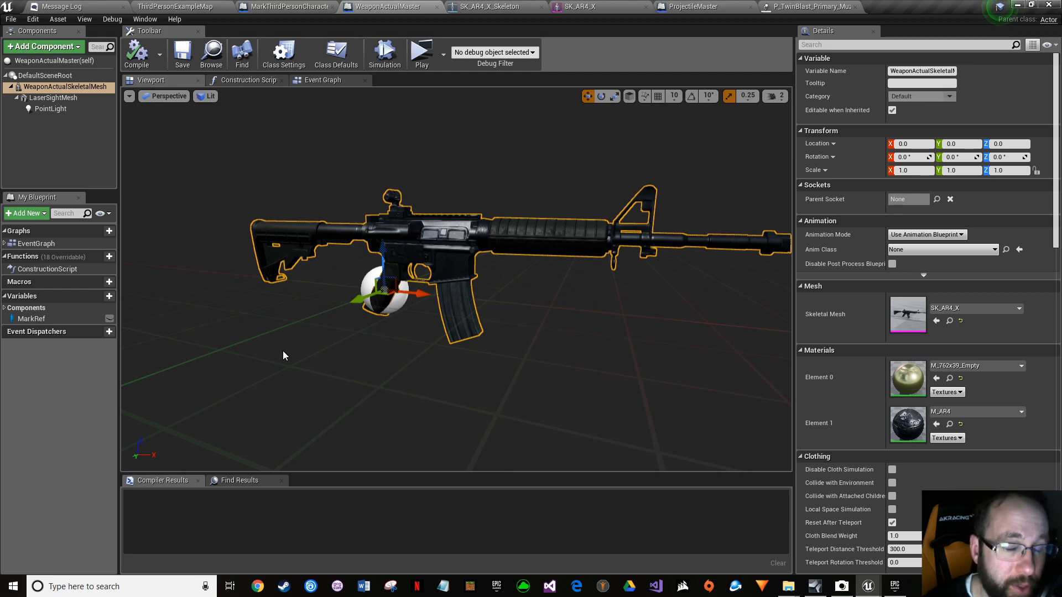
{"action": "mouse_move", "coordinate": [130, 271]}
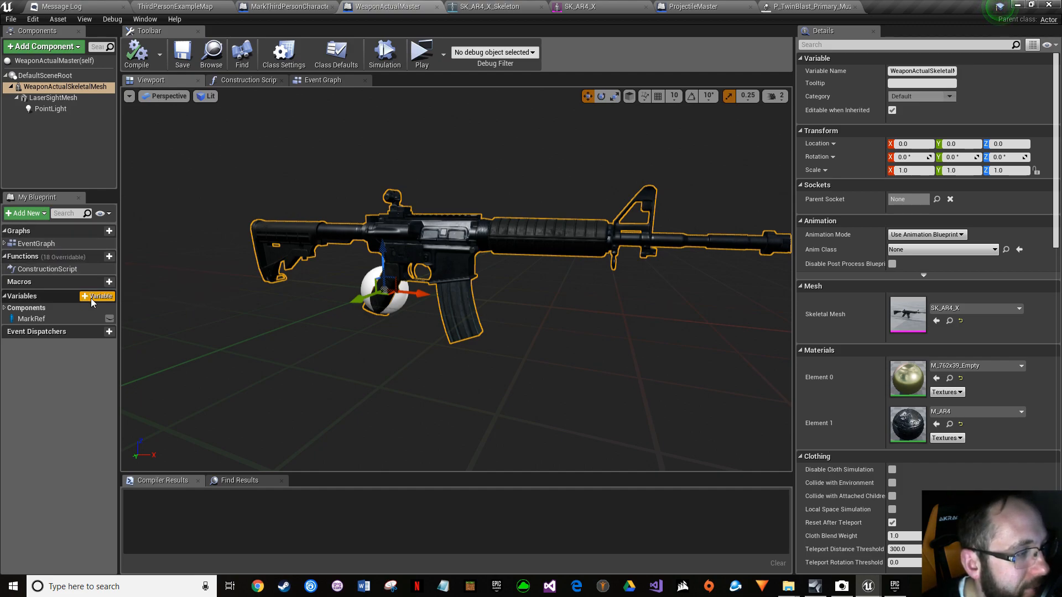
Step: Add a ShellEjectPos variable of type Vector to WeaponActualMaster and return to the level tab
{"action": "left_click", "coordinate": [97, 297]}
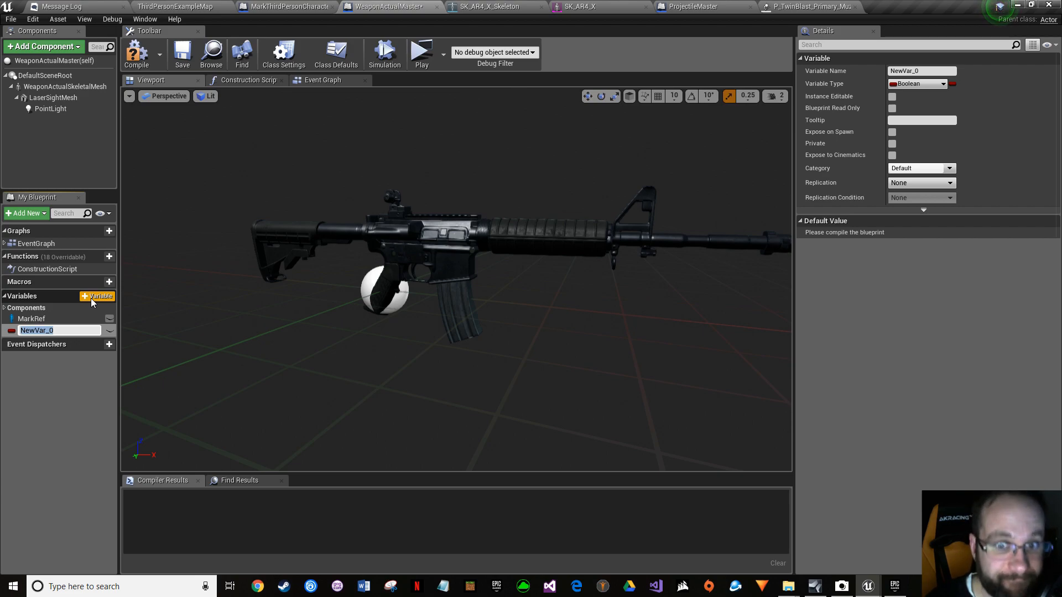
{"action": "type", "text": "ShellEjectPos"}
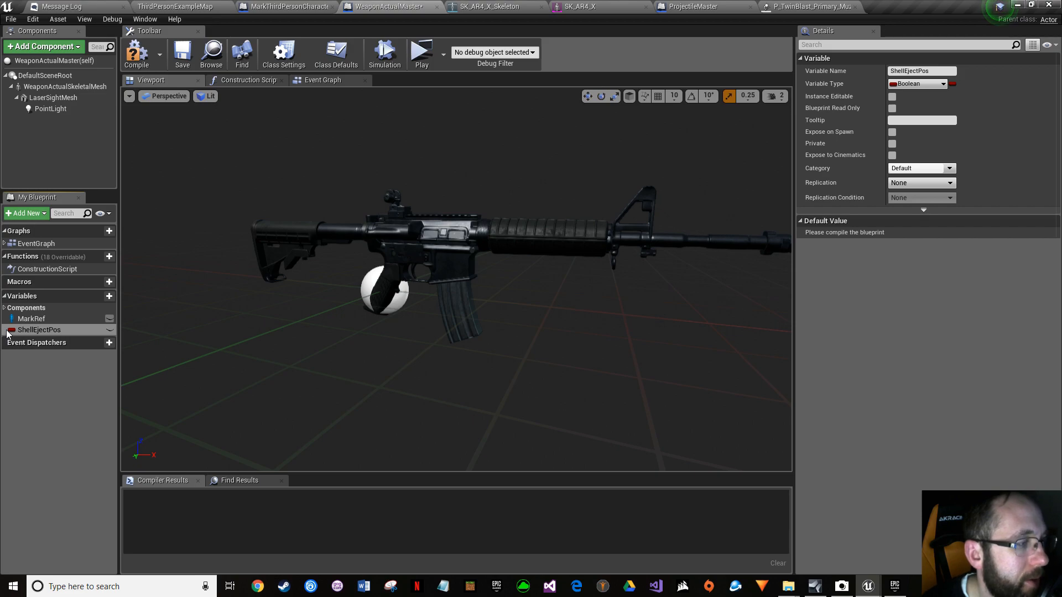
{"action": "left_click", "coordinate": [110, 330]}
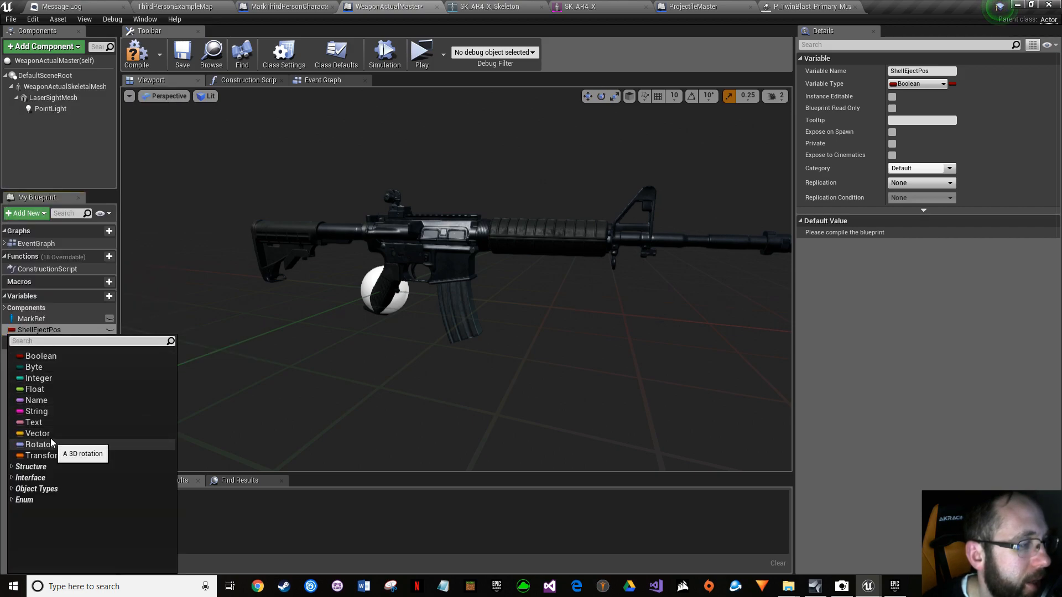
{"action": "left_click", "coordinate": [38, 434]}
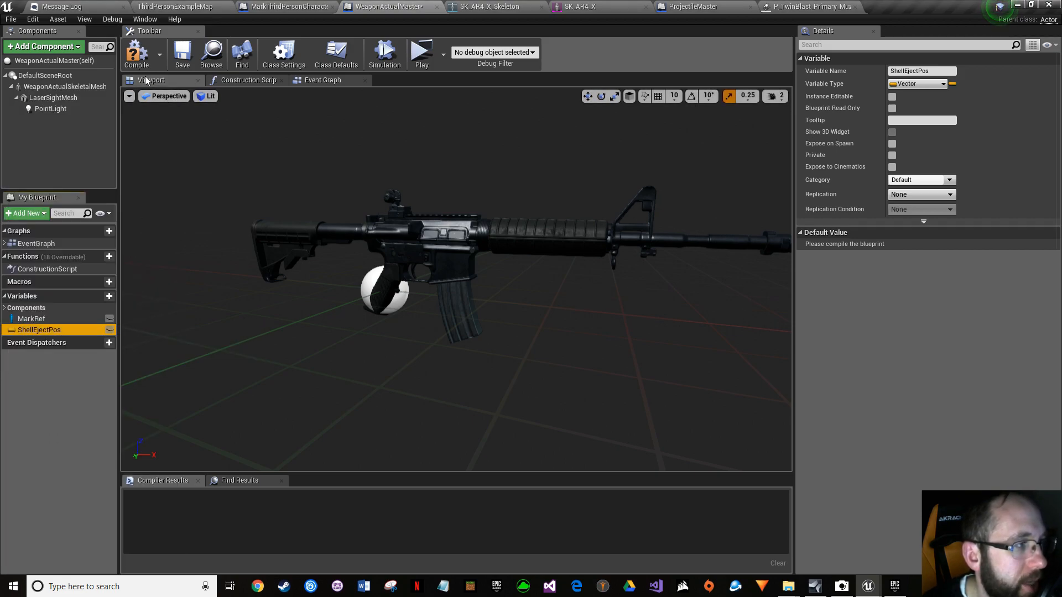
{"action": "left_click", "coordinate": [11, 19]}
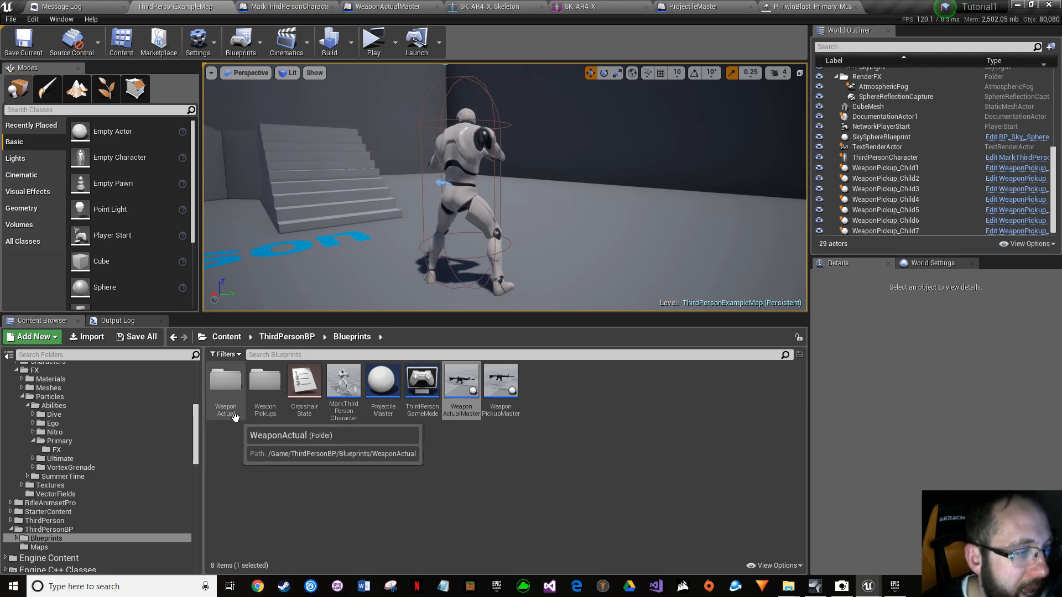
Step: Enter the WeaponActual folder and open WeaponActual_Child1
{"action": "double_click", "coordinate": [225, 379]}
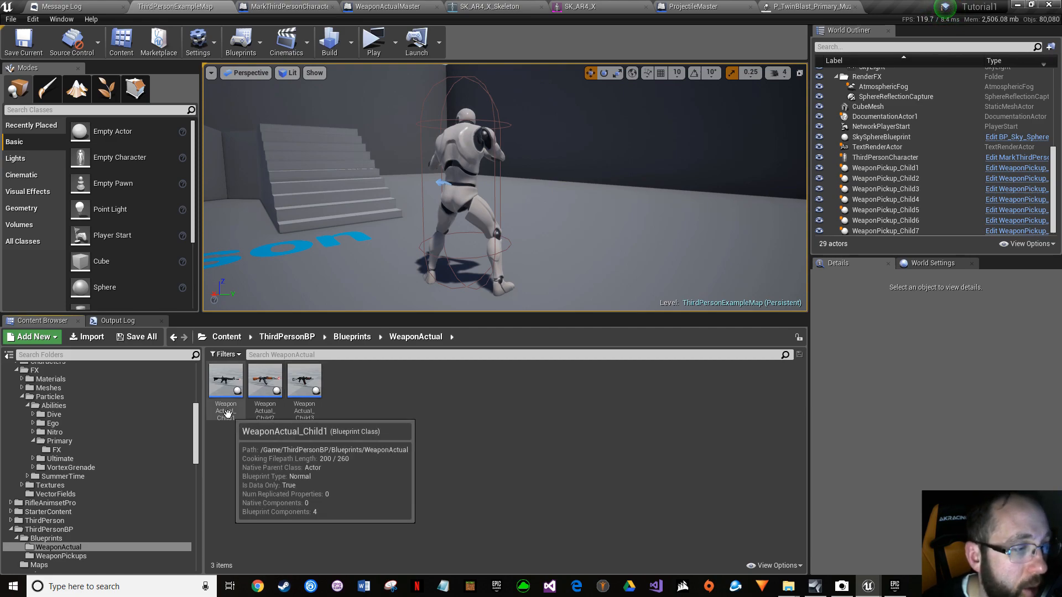
{"action": "mouse_move", "coordinate": [264, 417]}
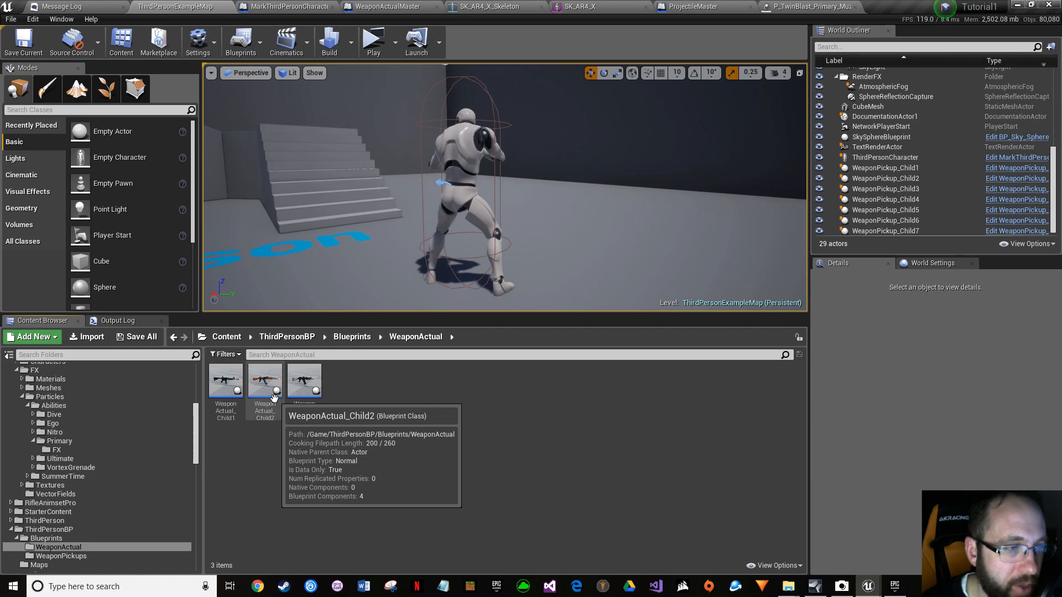
{"action": "mouse_move", "coordinate": [226, 382]}
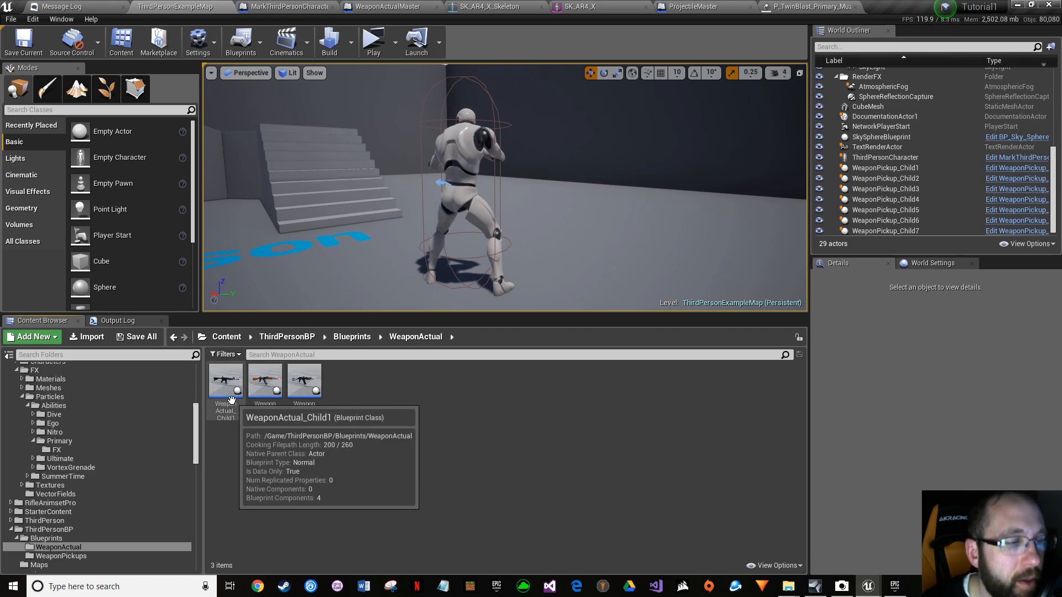
{"action": "double_click", "coordinate": [226, 379]}
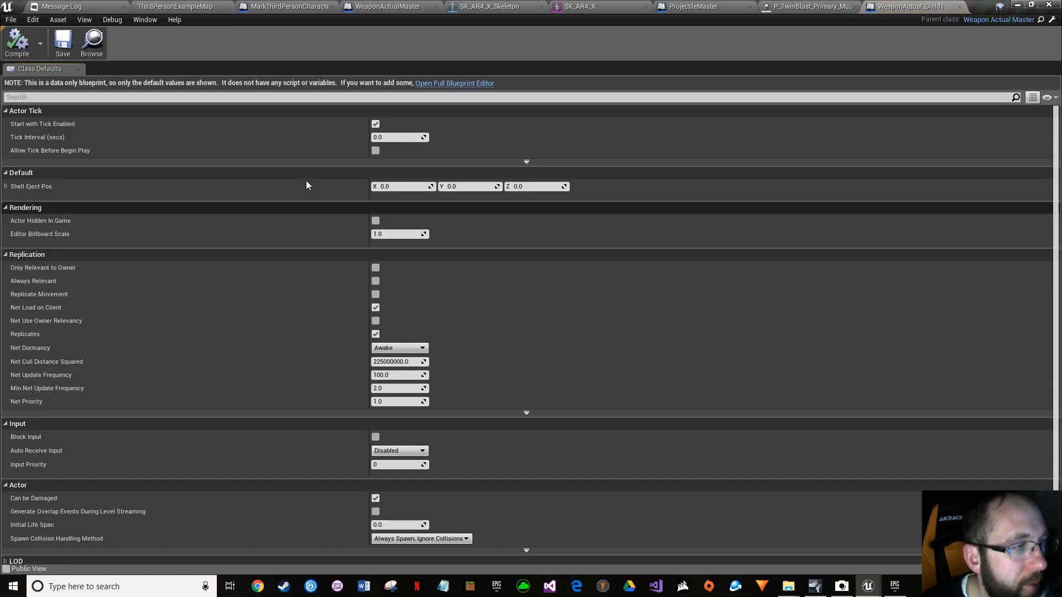
Step: In Child1's full blueprint editor, set Shell Eject Pos X to -60 and go back to the map tab
{"action": "left_click", "coordinate": [453, 83]}
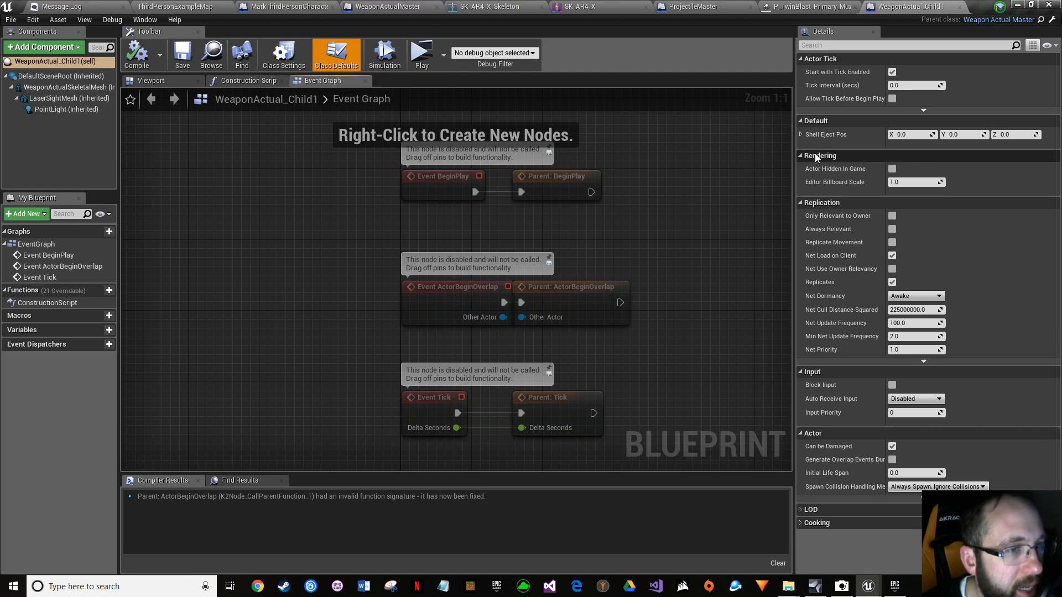
{"action": "mouse_move", "coordinate": [825, 134]}
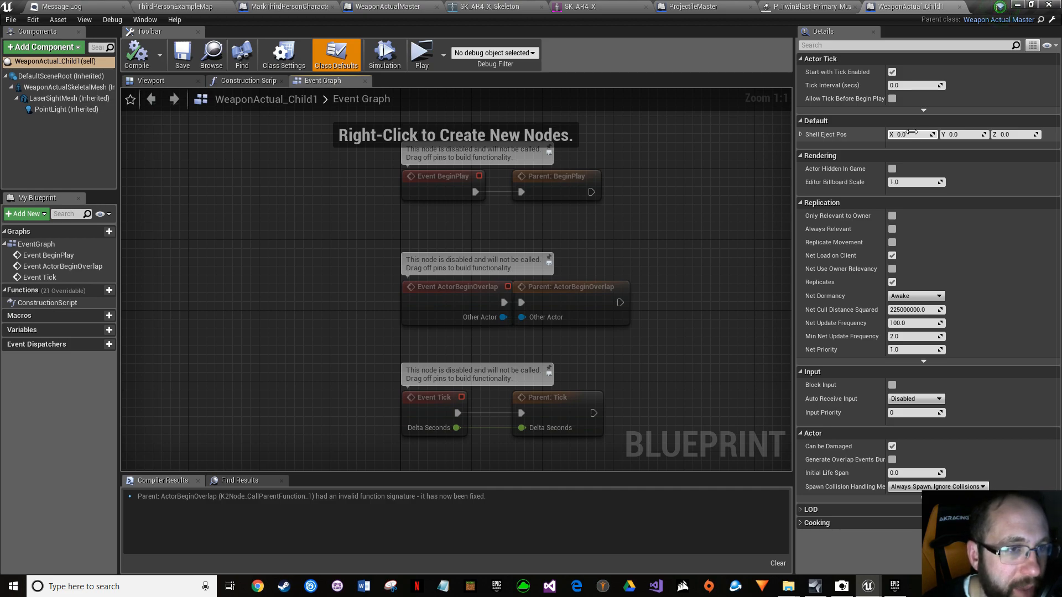
{"action": "left_click", "coordinate": [911, 134]}
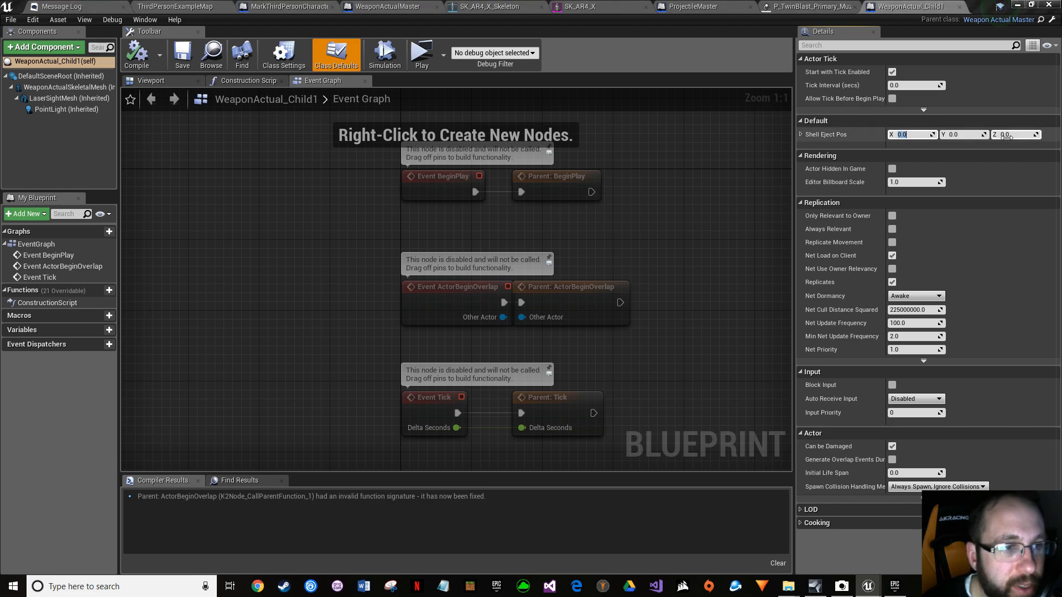
{"action": "left_click", "coordinate": [910, 134]}
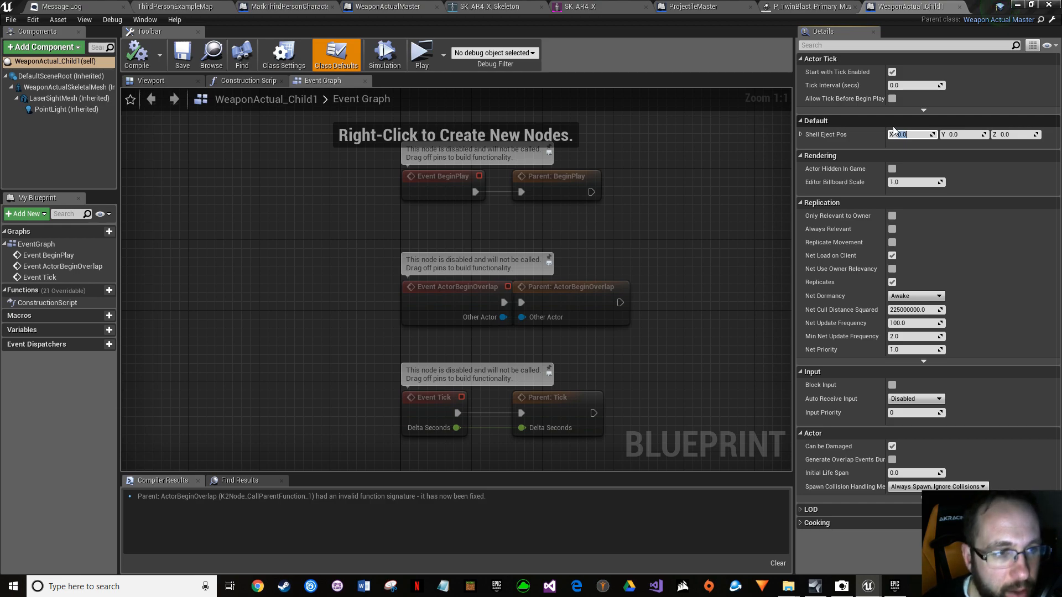
{"action": "left_click", "coordinate": [911, 134]}
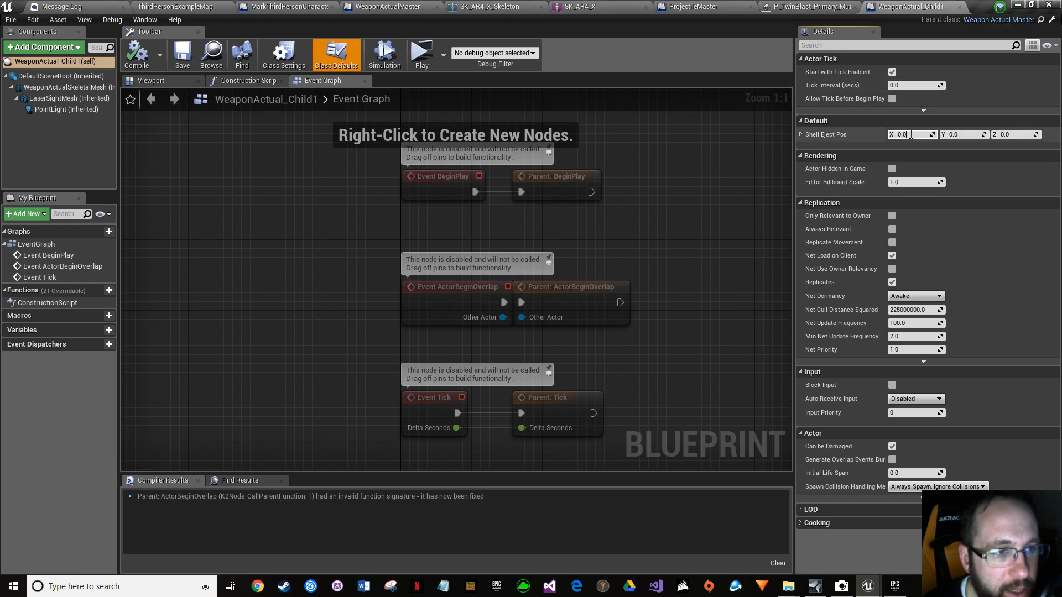
{"action": "left_click", "coordinate": [913, 134]}
{"action": "type", "text": "-60"}
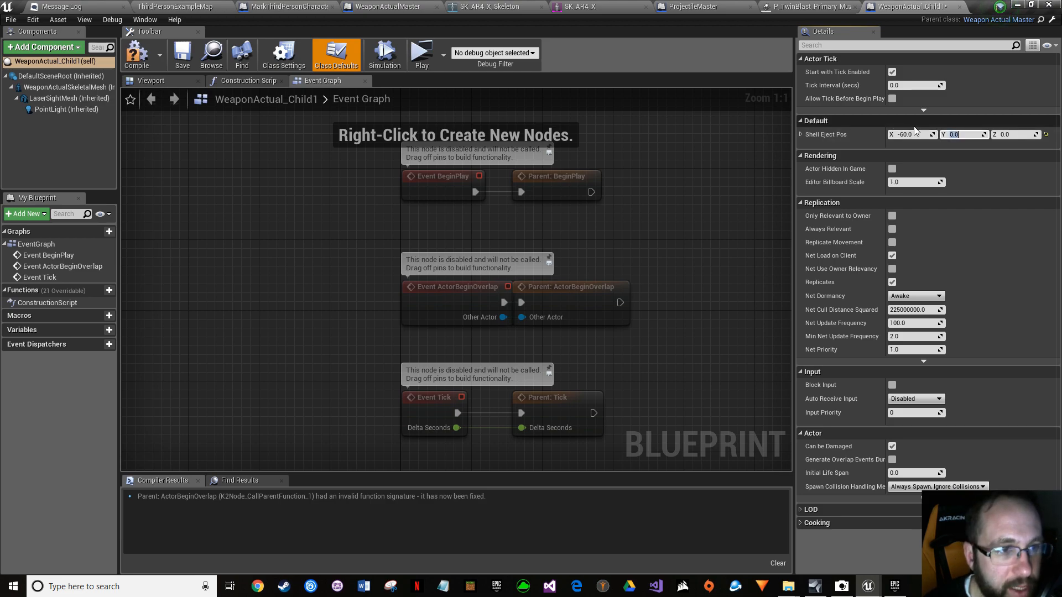
{"action": "left_click", "coordinate": [181, 54]}
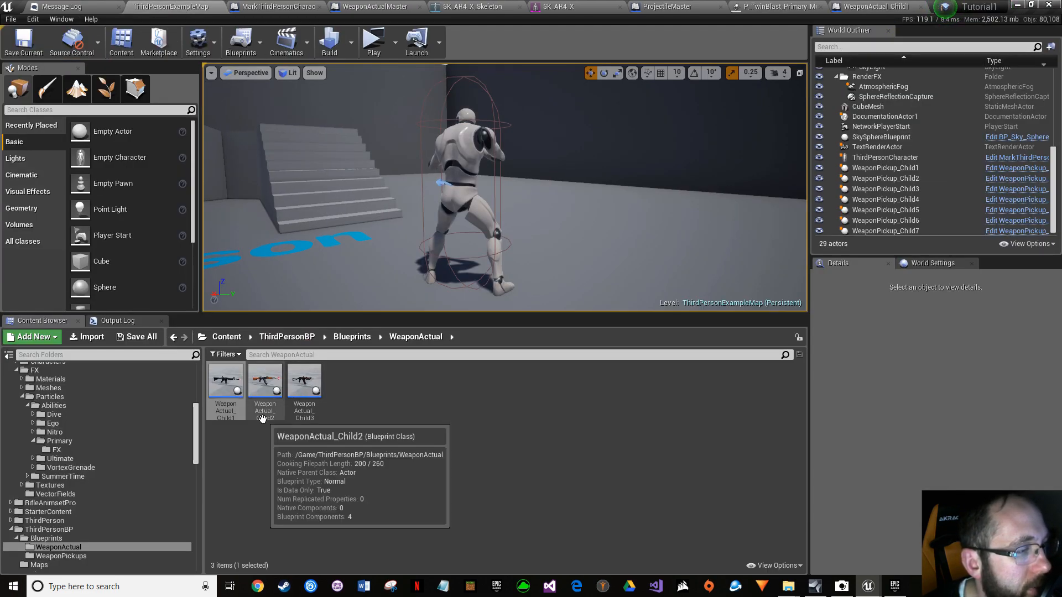
Step: Set WeaponActual_Child2's Shell Eject Pos X to -60, compile it, and load WeaponActual_Child3
{"action": "double_click", "coordinate": [264, 380]}
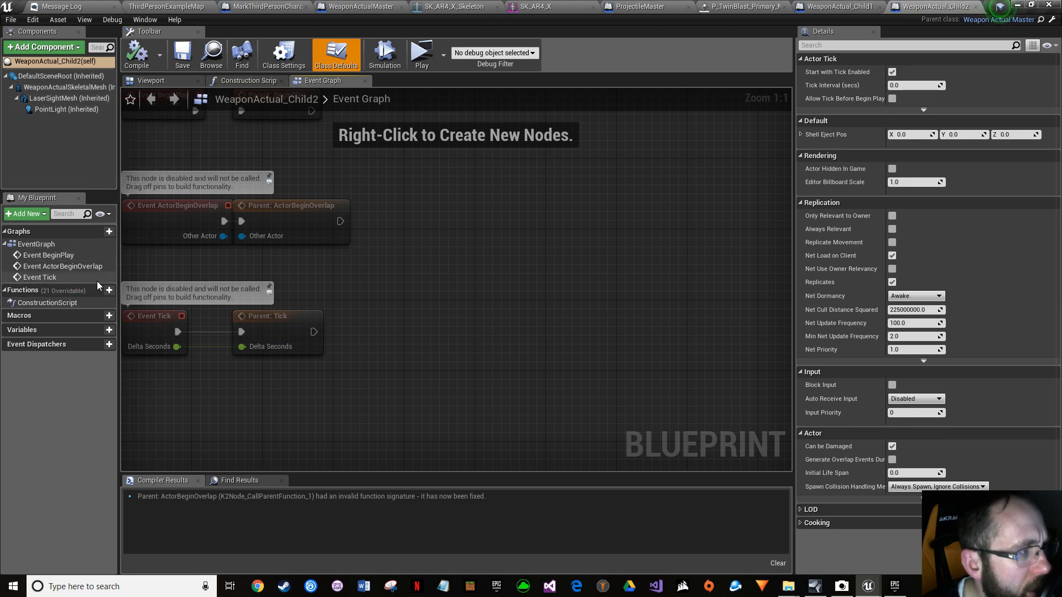
{"action": "left_click", "coordinate": [911, 134]}
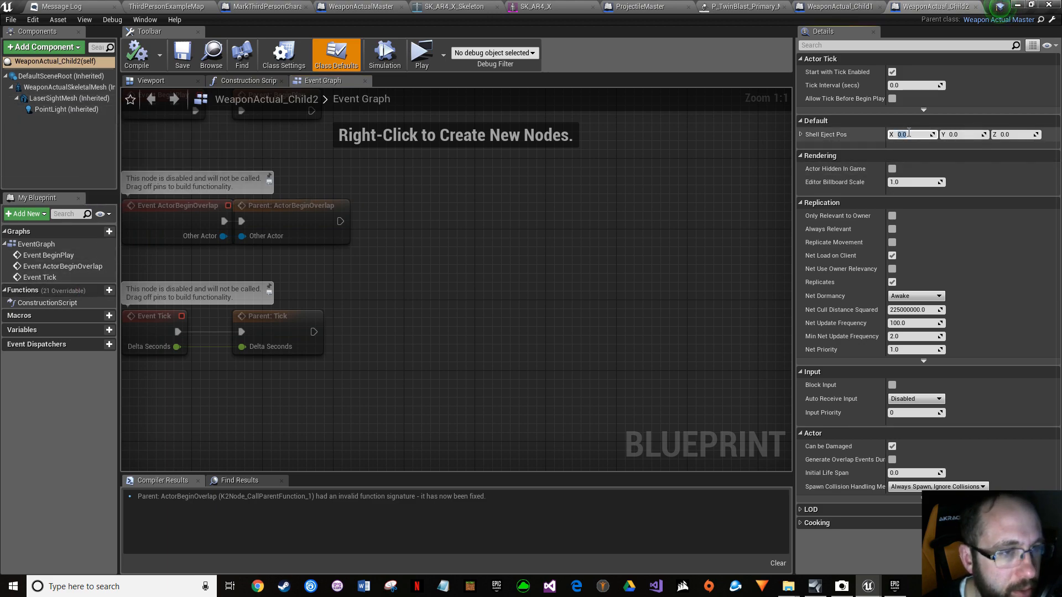
{"action": "type", "text": "-60"}
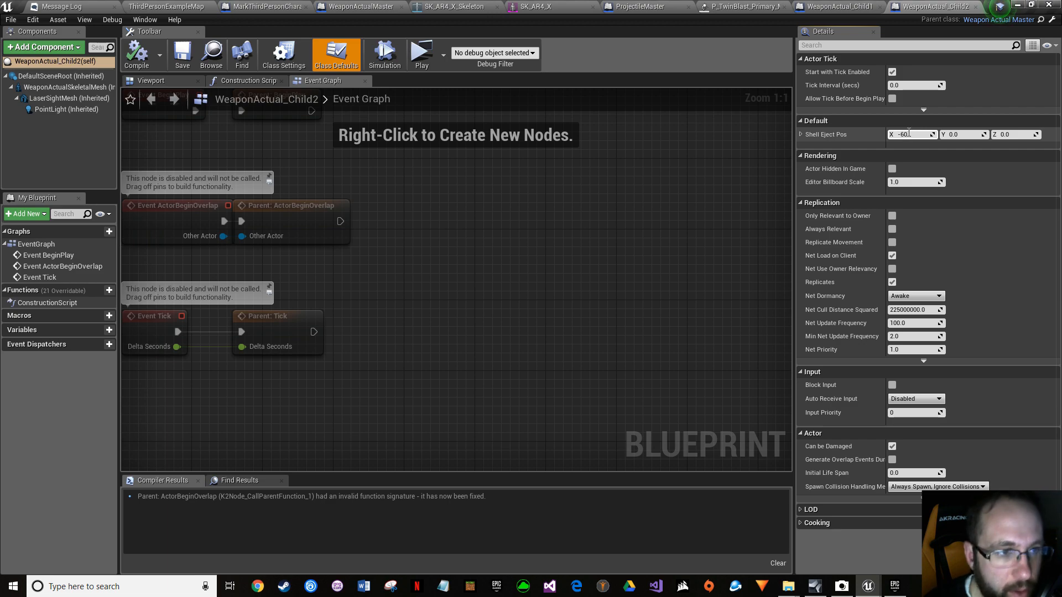
{"action": "left_click", "coordinate": [136, 53]}
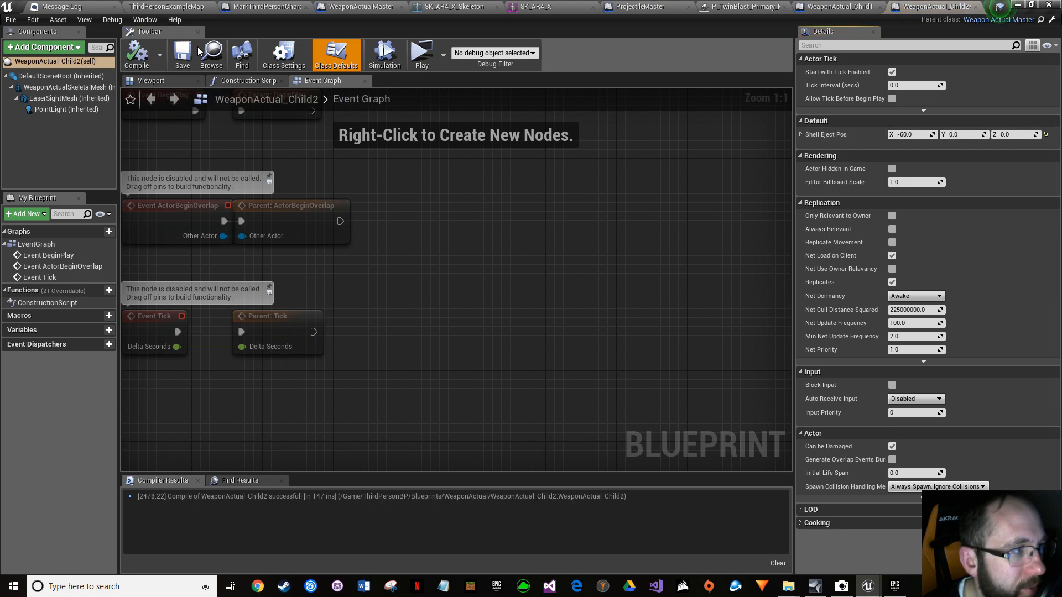
{"action": "mouse_move", "coordinate": [749, 5]}
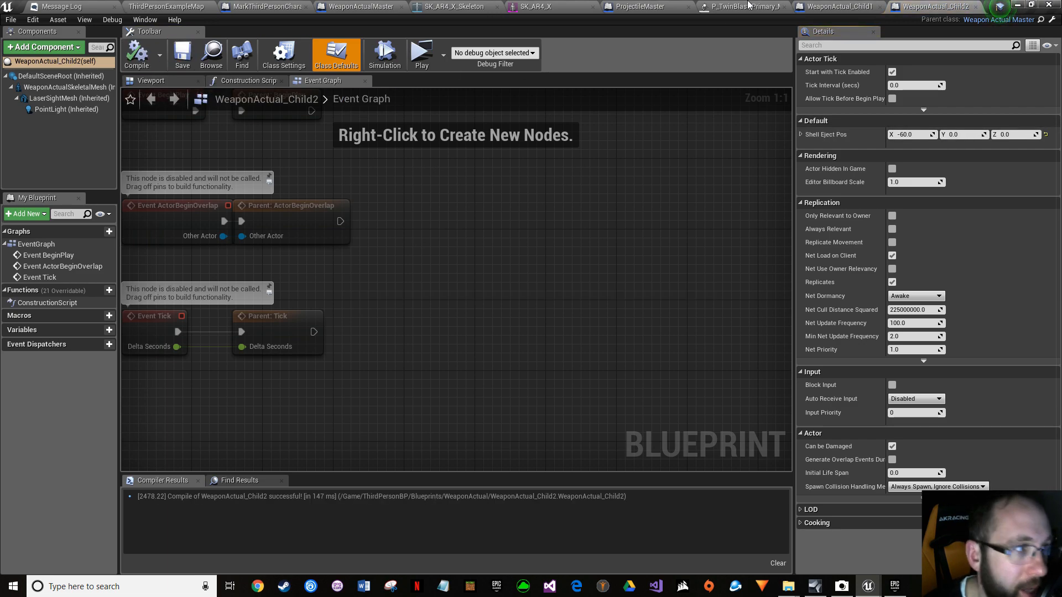
{"action": "double_click", "coordinate": [304, 379]}
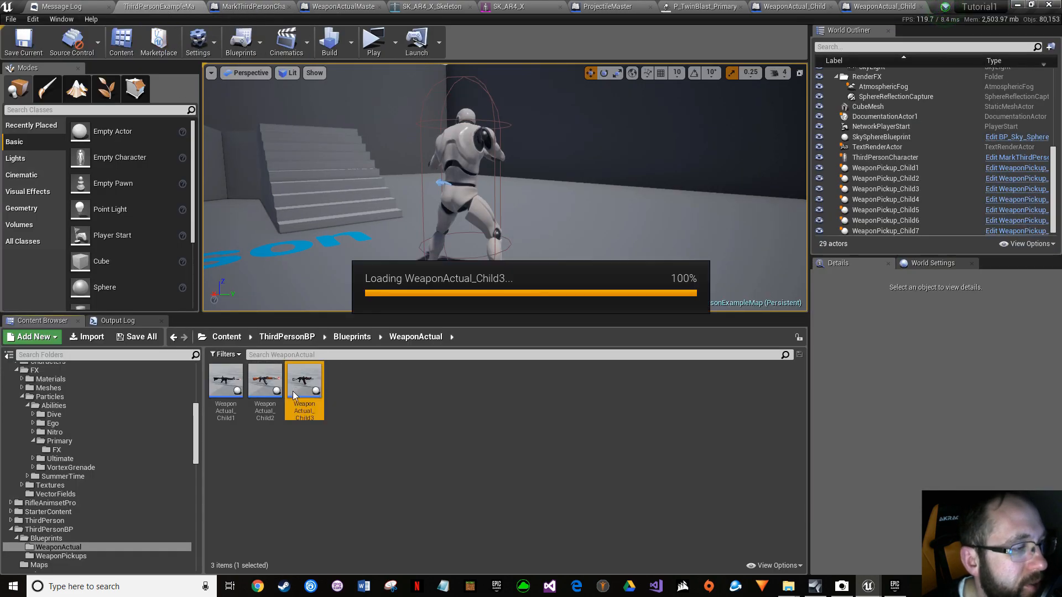
Step: In WeaponActual_Child3's full editor, set Shell Eject Pos X to -45.0 and compile
{"action": "double_click", "coordinate": [304, 379]}
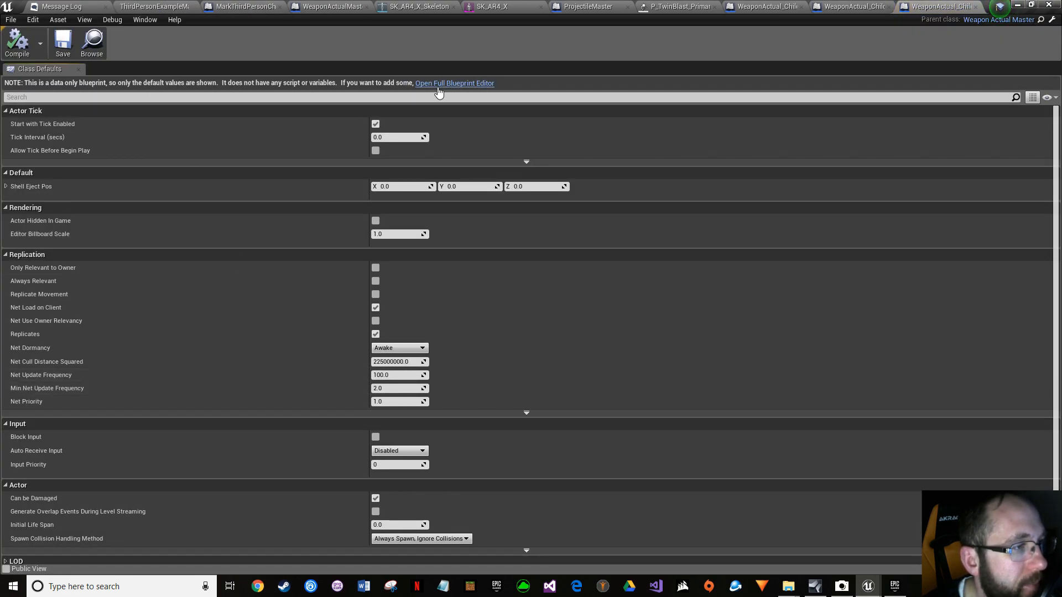
{"action": "left_click", "coordinate": [454, 83]}
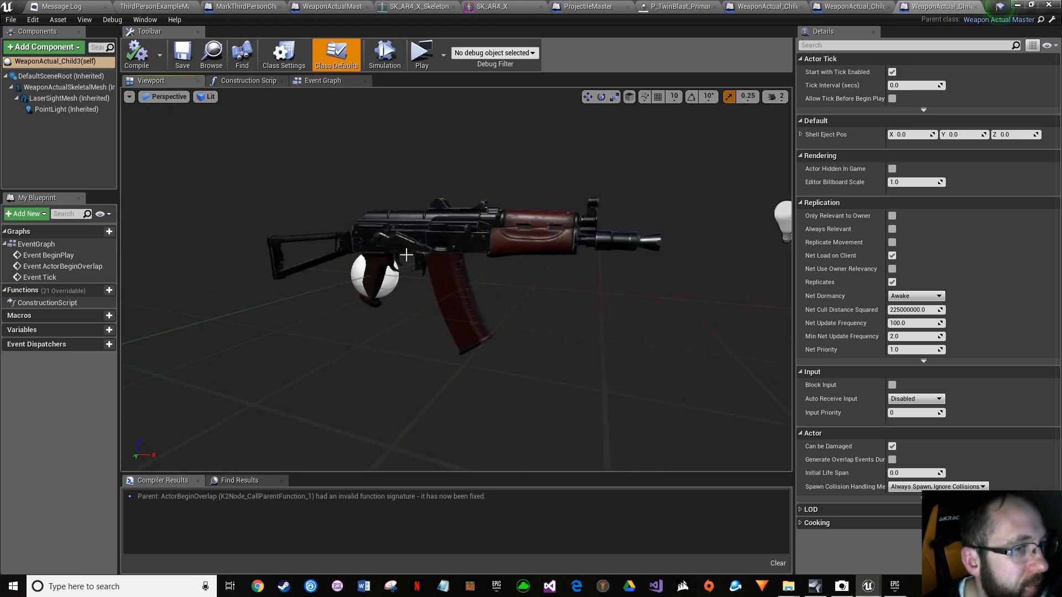
{"action": "left_click", "coordinate": [910, 134]}
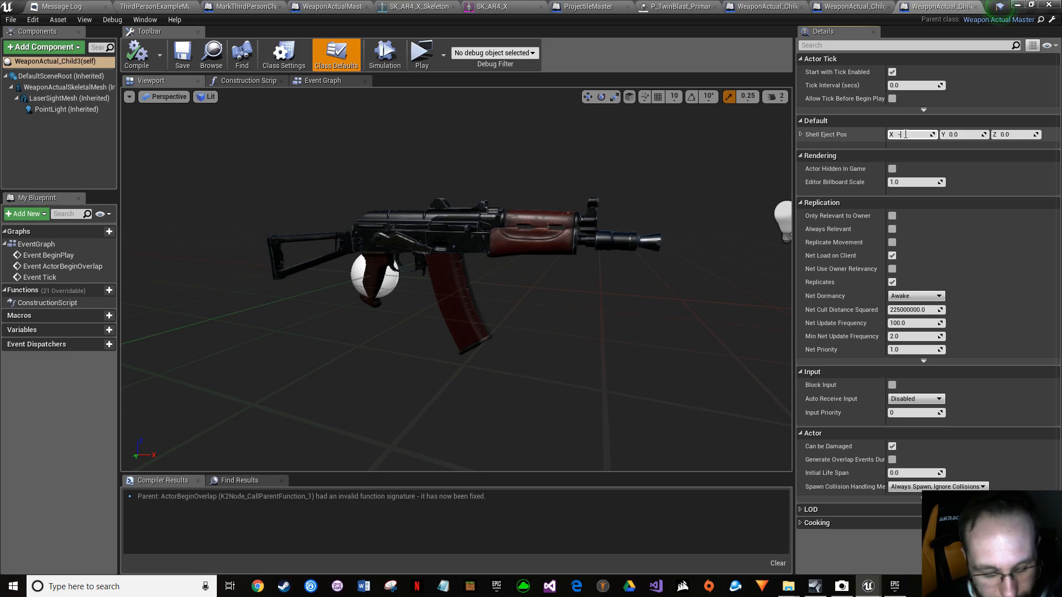
{"action": "type", "text": "-45.0"}
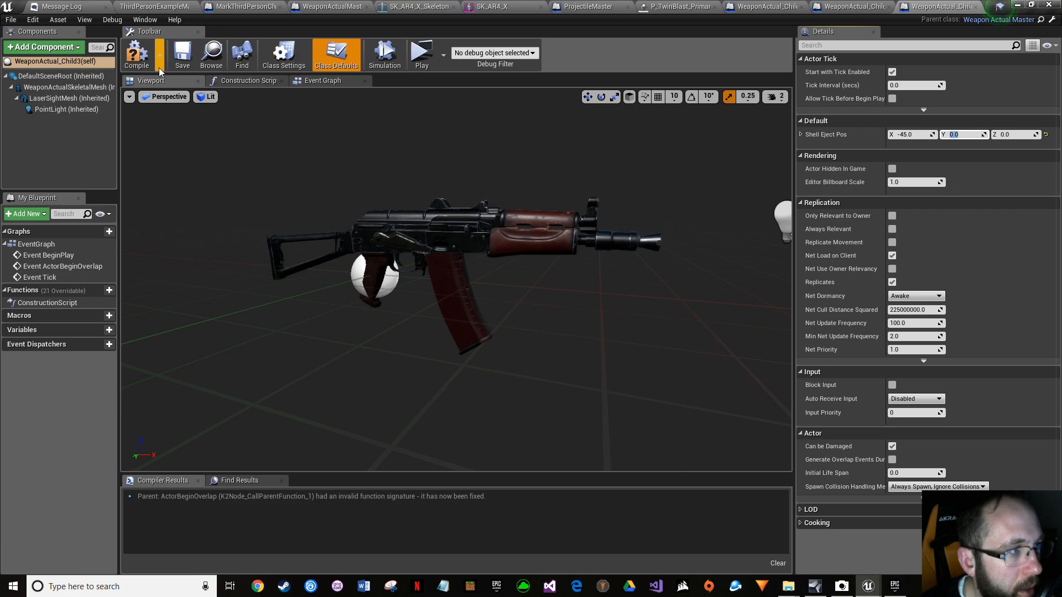
{"action": "left_click", "coordinate": [137, 54]}
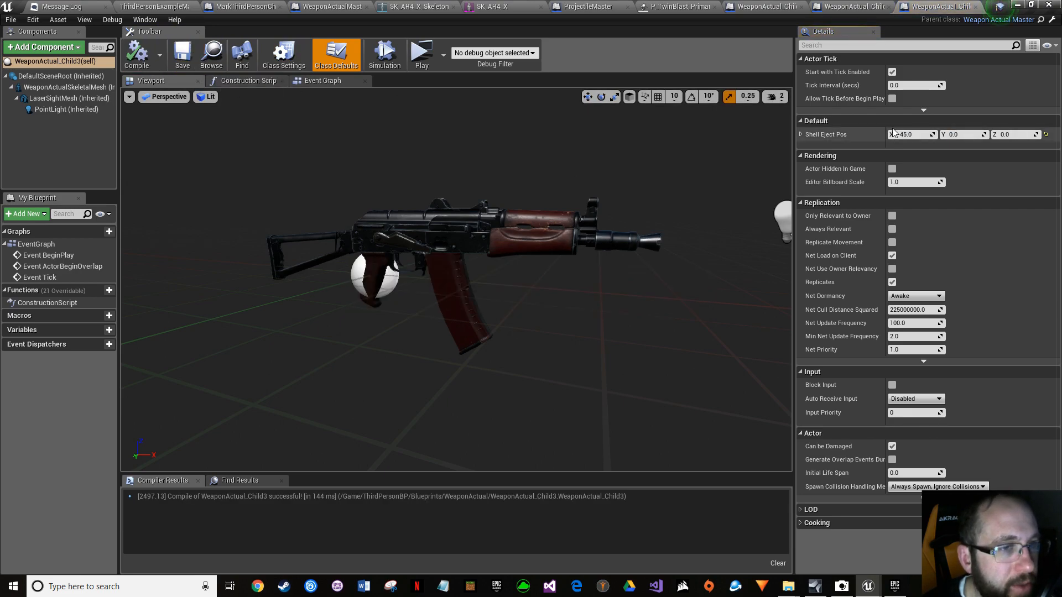
{"action": "type", "text": "-45.0"}
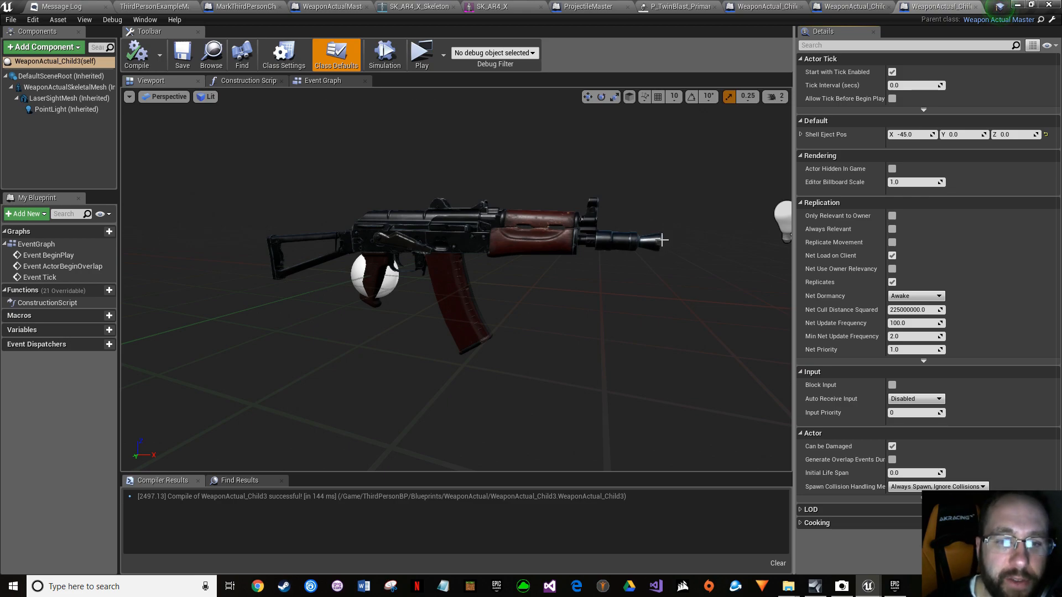
{"action": "mouse_move", "coordinate": [623, 239]}
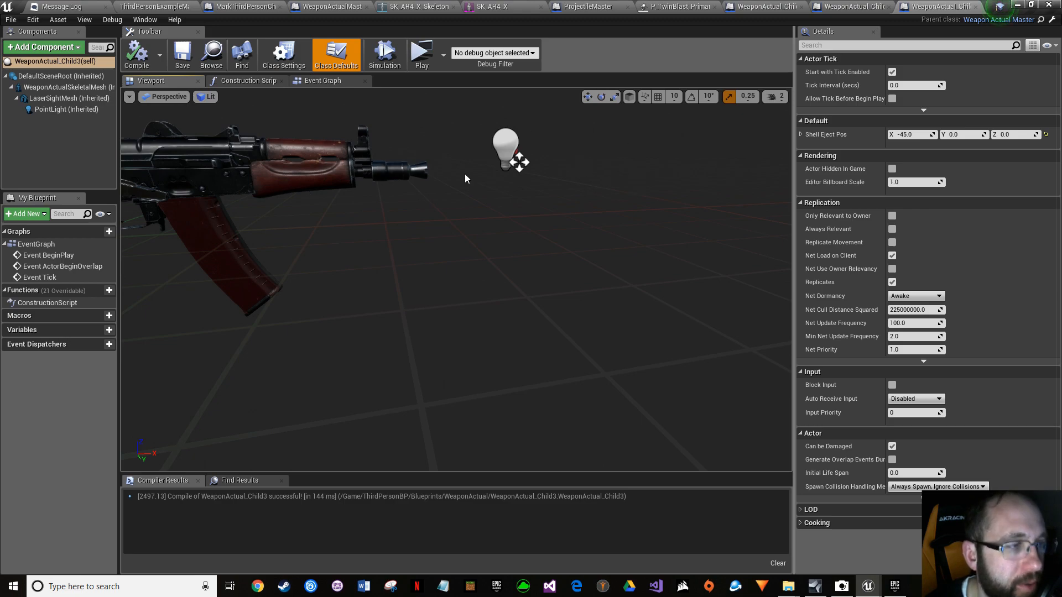
{"action": "mouse_move", "coordinate": [201, 164]}
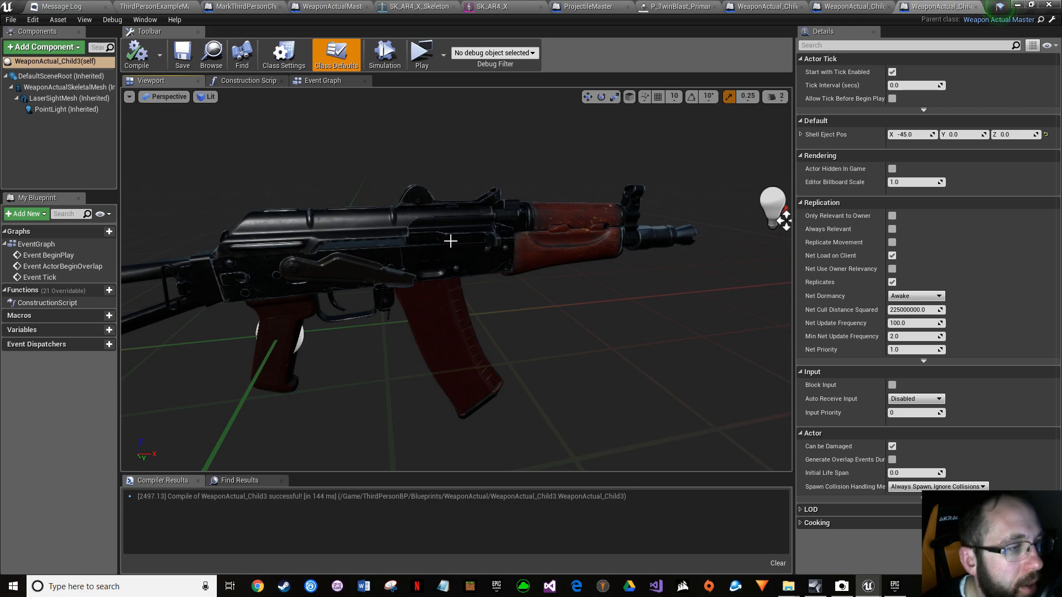
{"action": "mouse_move", "coordinate": [447, 251]}
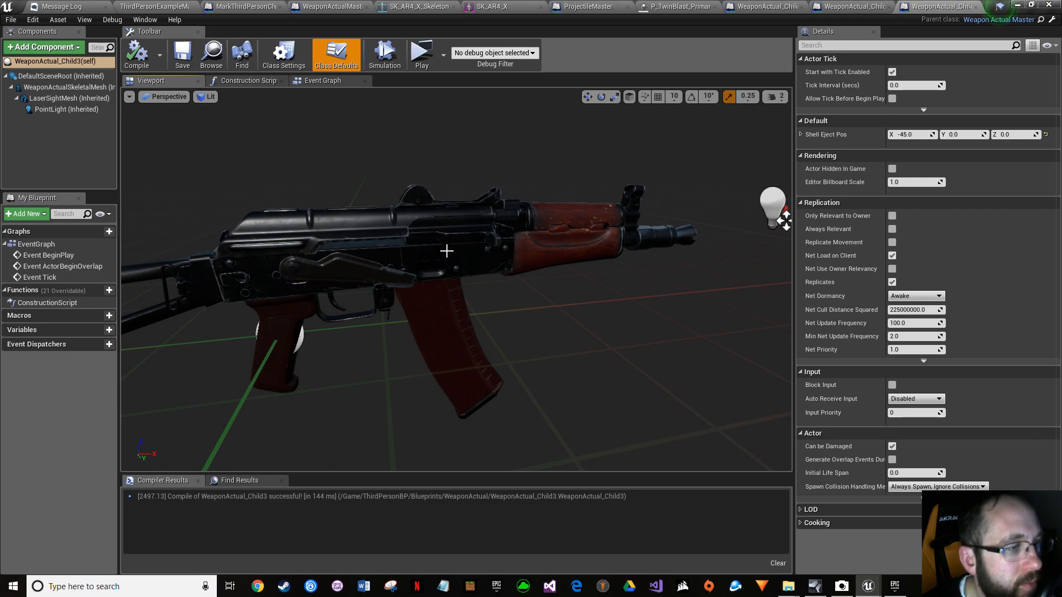
{"action": "mouse_move", "coordinate": [427, 267]}
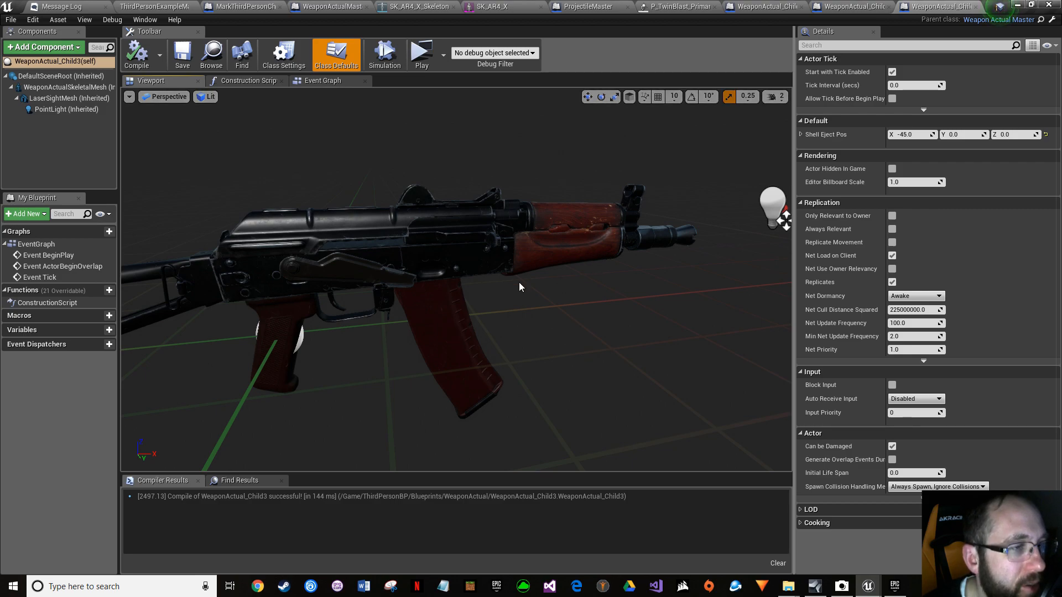
{"action": "left_click", "coordinate": [851, 7]}
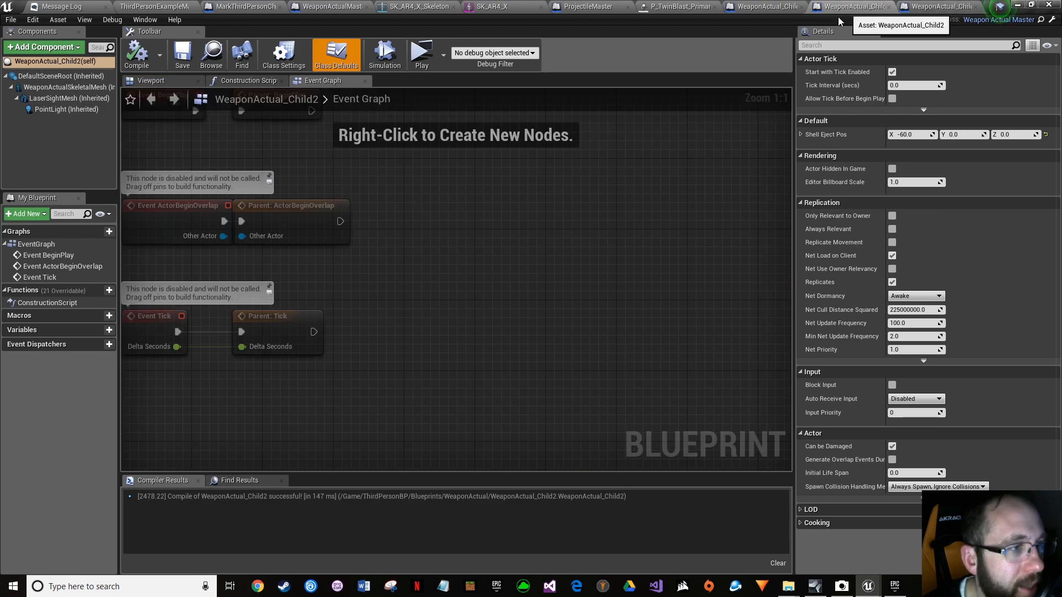
{"action": "left_click", "coordinate": [151, 80]}
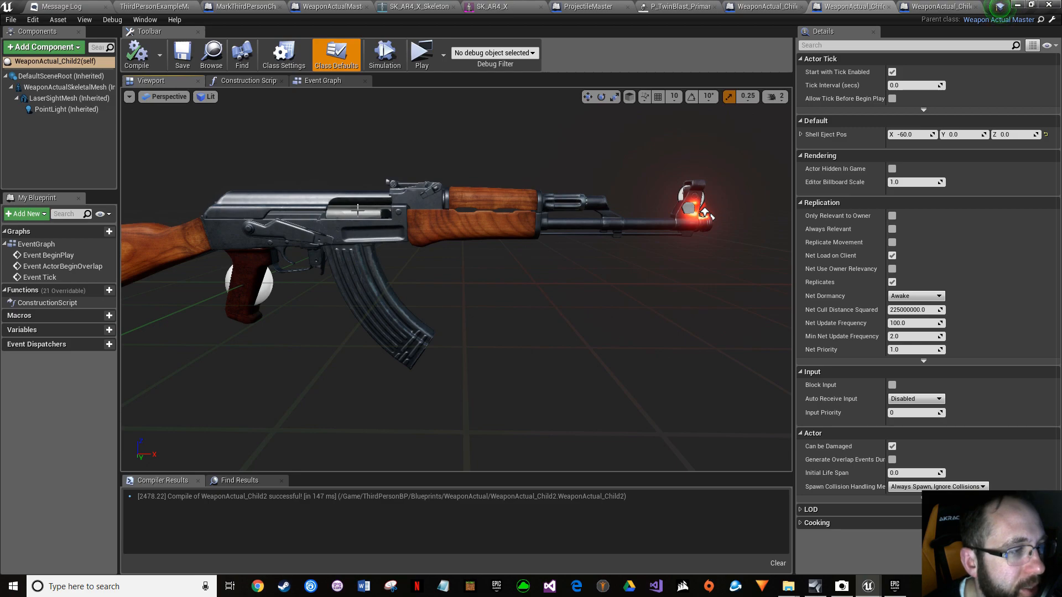
{"action": "mouse_move", "coordinate": [346, 222]}
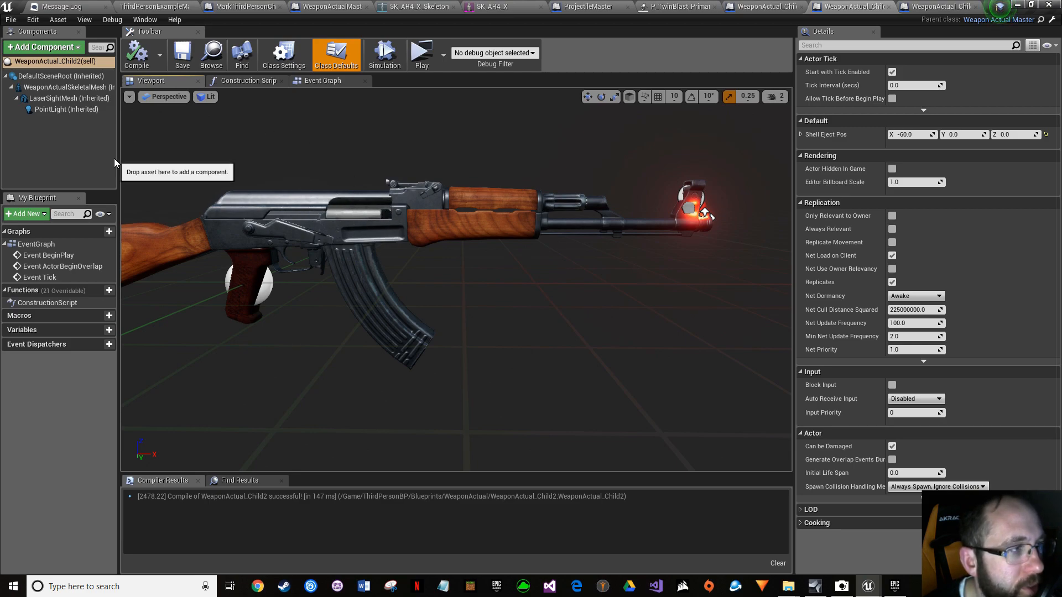
{"action": "left_click", "coordinate": [10, 19]}
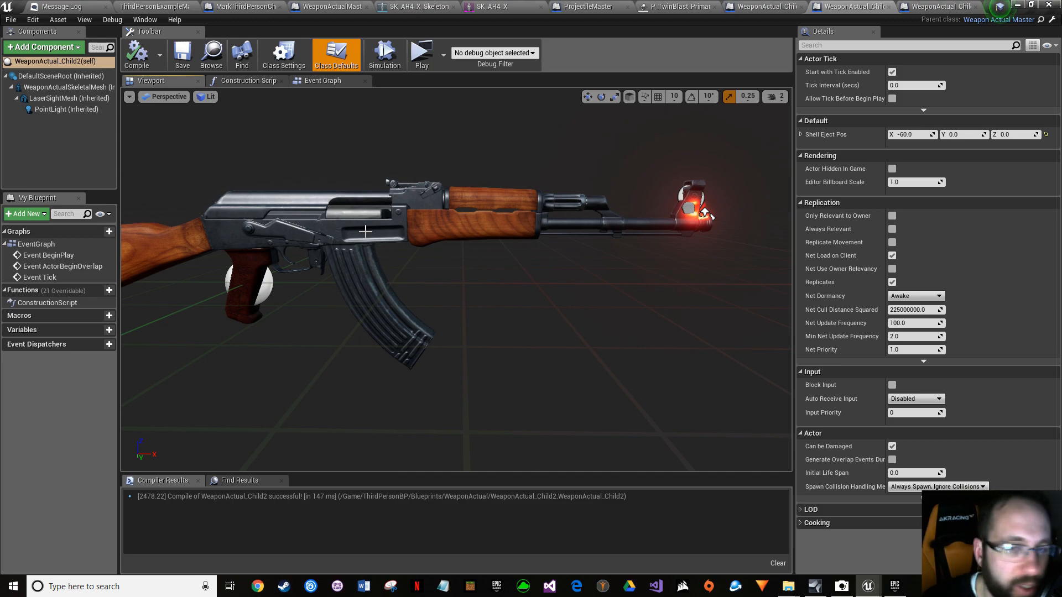
{"action": "mouse_move", "coordinate": [250, 7]}
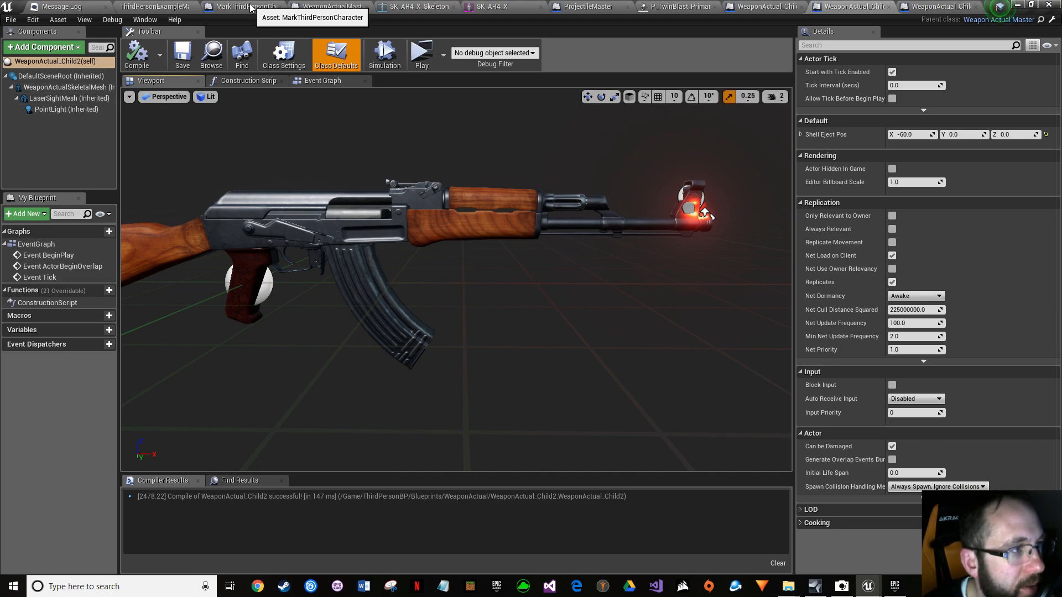
Step: Add a Set Float Parameter node off the Spawn Emitter Attached return value, named ShellPos
{"action": "left_click", "coordinate": [243, 7]}
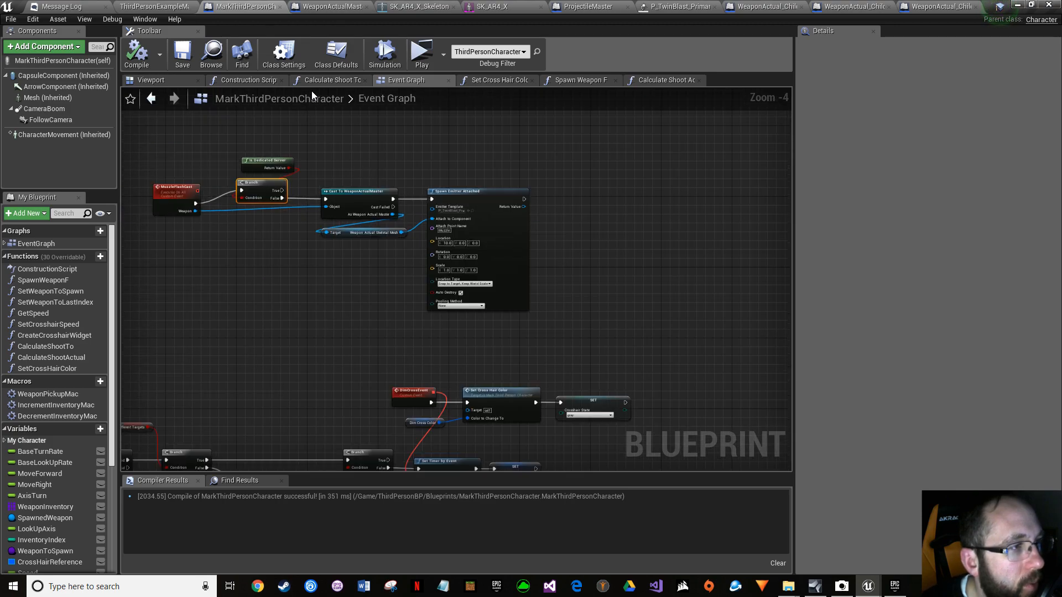
{"action": "mouse_move", "coordinate": [180, 216]}
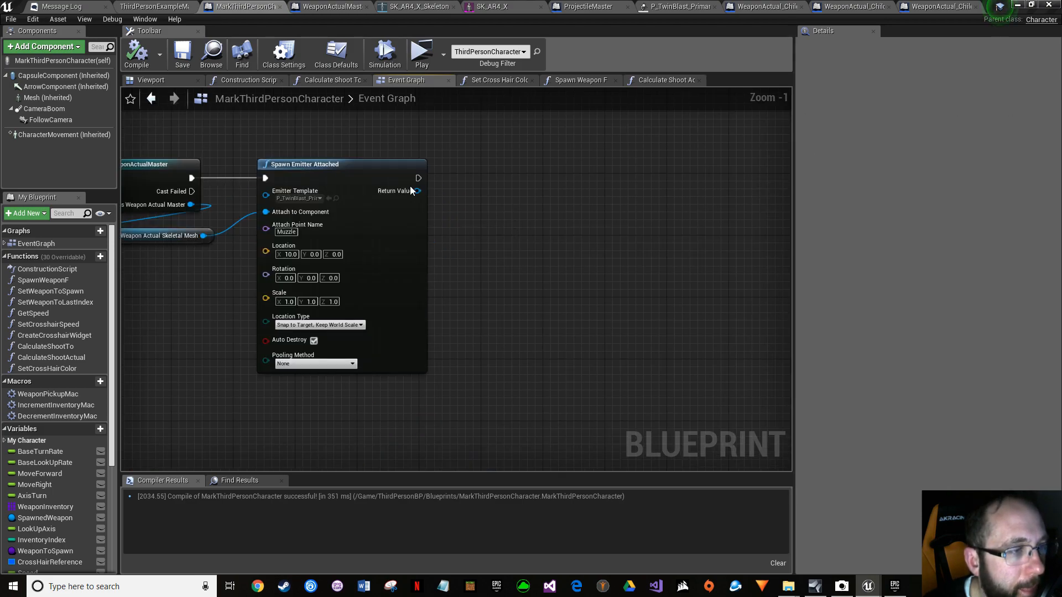
{"action": "left_click_drag", "start_coordinate": [418, 190], "coordinate": [427, 234]}
{"action": "type", "text": "spawn"}
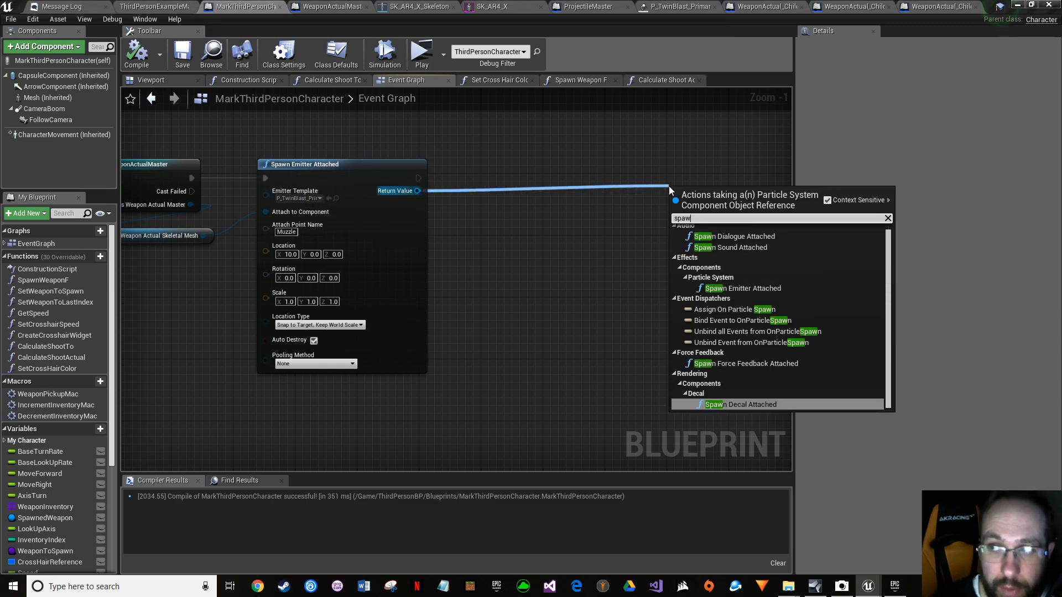
{"action": "type", "text": "set"}
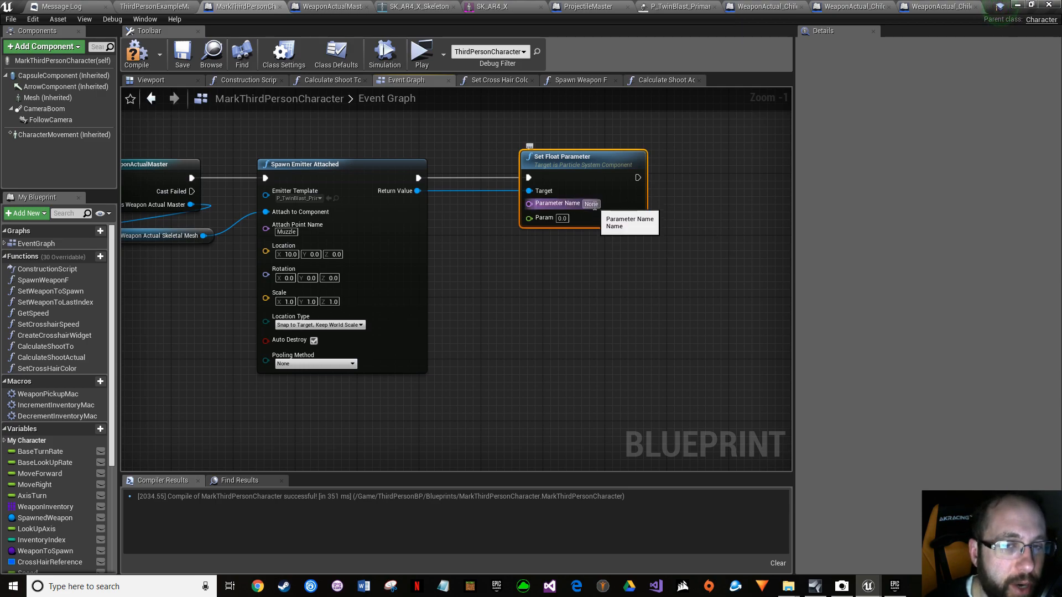
{"action": "mouse_move", "coordinate": [687, 216]}
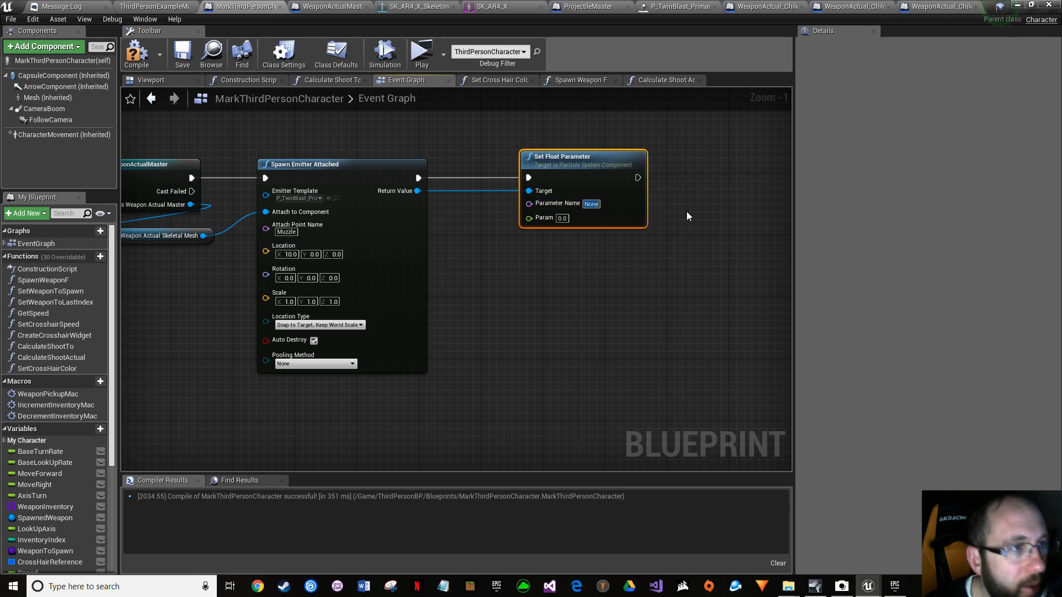
{"action": "mouse_move", "coordinate": [627, 136]}
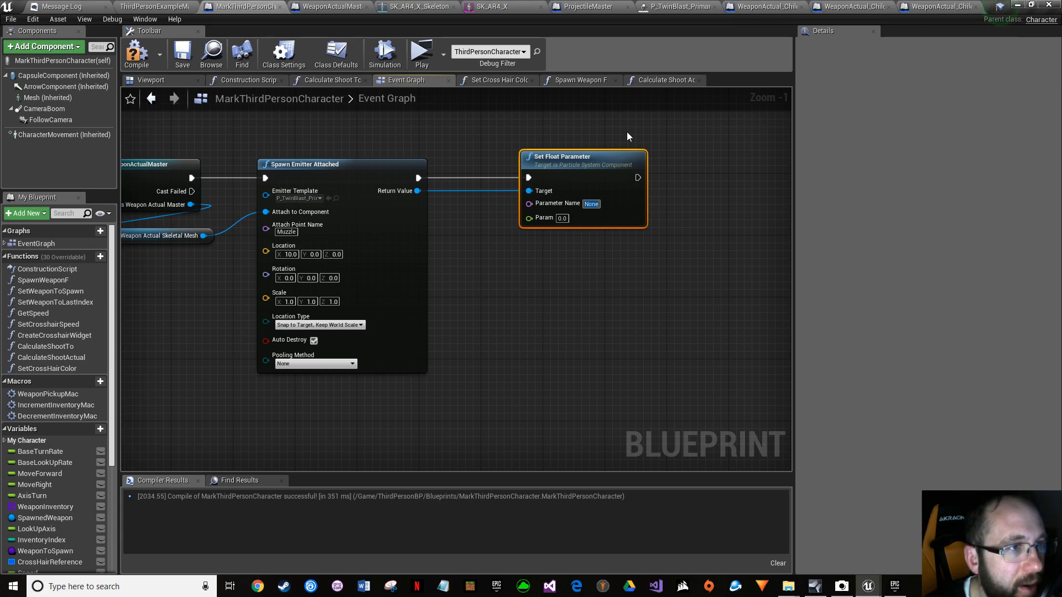
{"action": "left_click", "coordinate": [590, 203]}
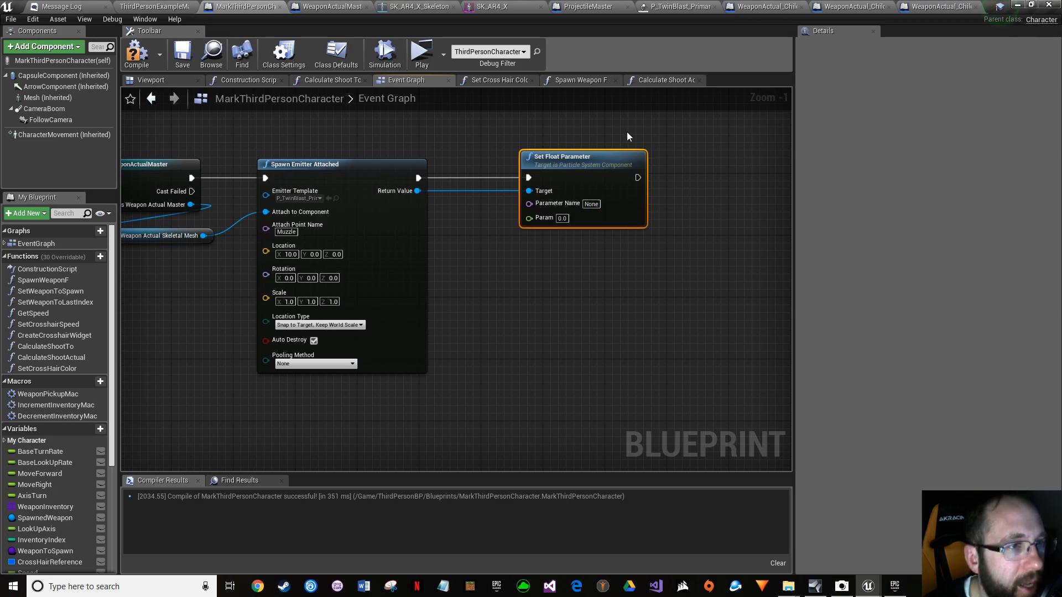
Step: Check the muzzle-flash parameter name and weapon shell eject positions across the other blueprints
{"action": "left_click", "coordinate": [676, 7]}
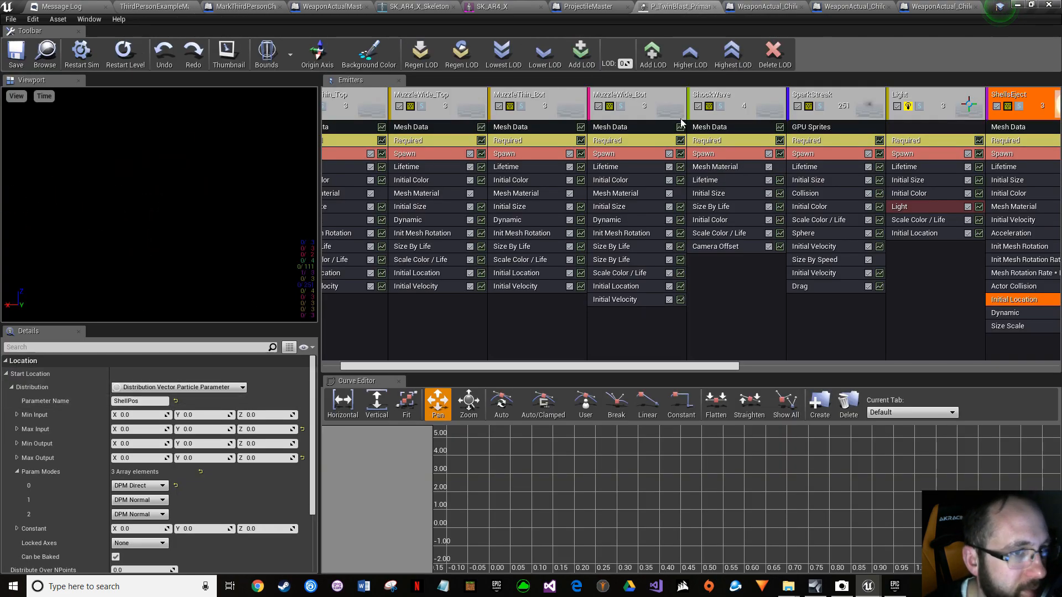
{"action": "left_click", "coordinate": [852, 7]}
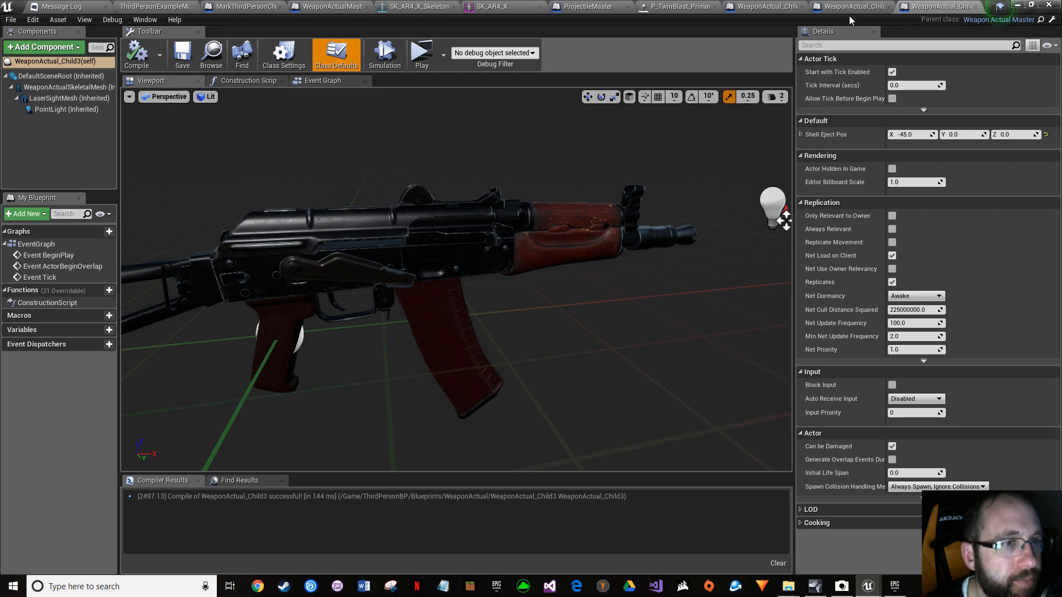
{"action": "left_click", "coordinate": [329, 6]}
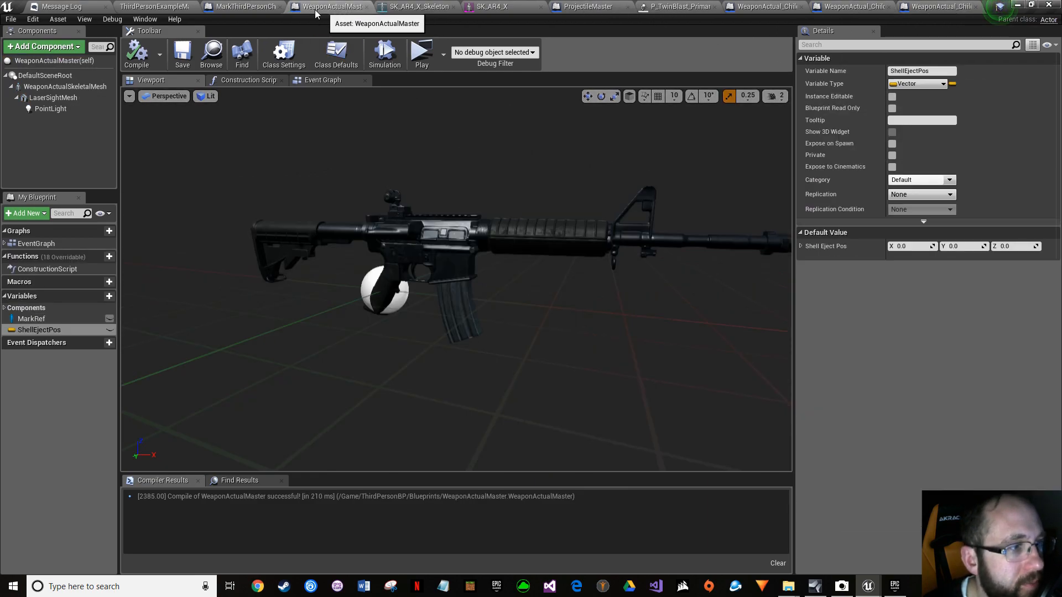
{"action": "left_click", "coordinate": [244, 6]}
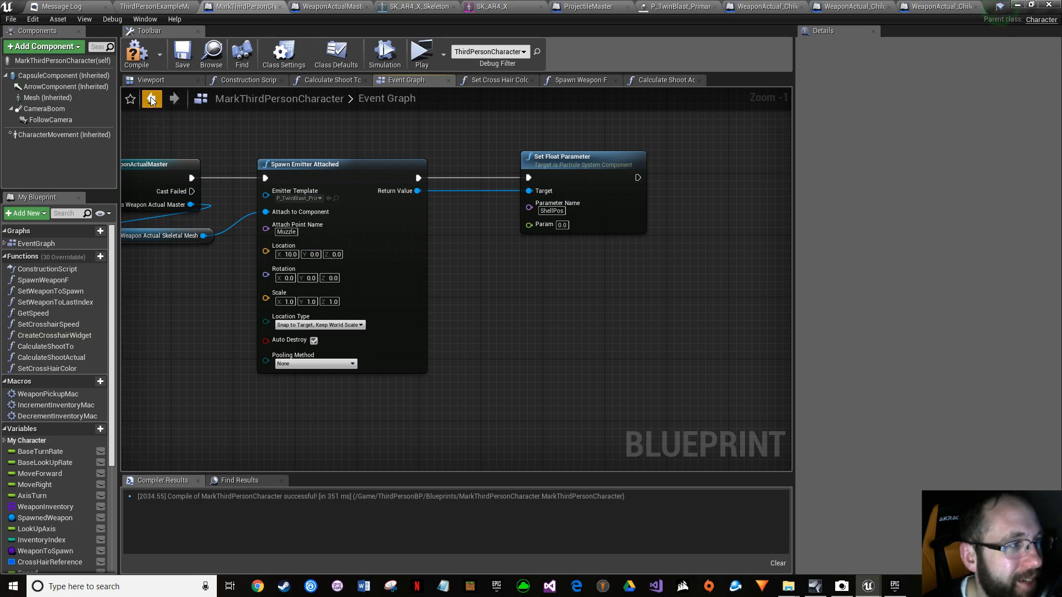
Step: Give ShellPos a test value of 200.0, then compile and save the character blueprint
{"action": "left_click", "coordinate": [10, 19]}
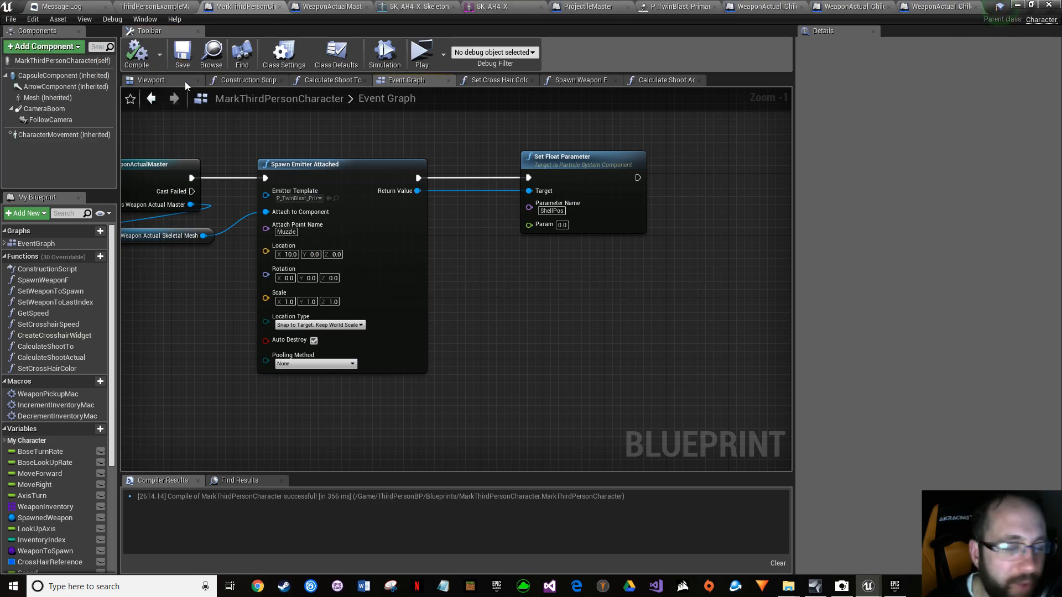
{"action": "mouse_move", "coordinate": [511, 195]}
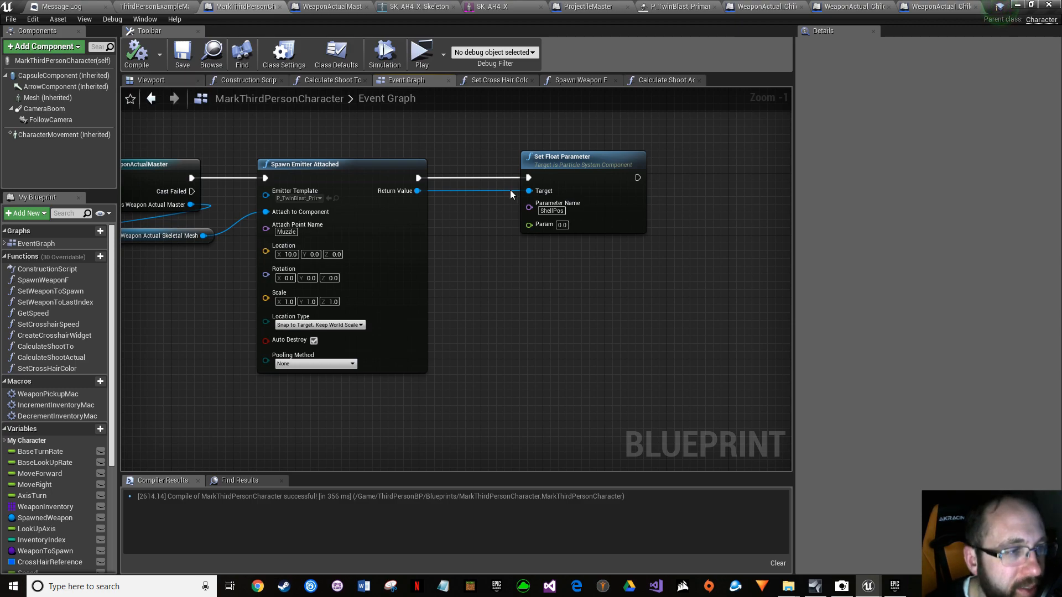
{"action": "mouse_move", "coordinate": [614, 219]}
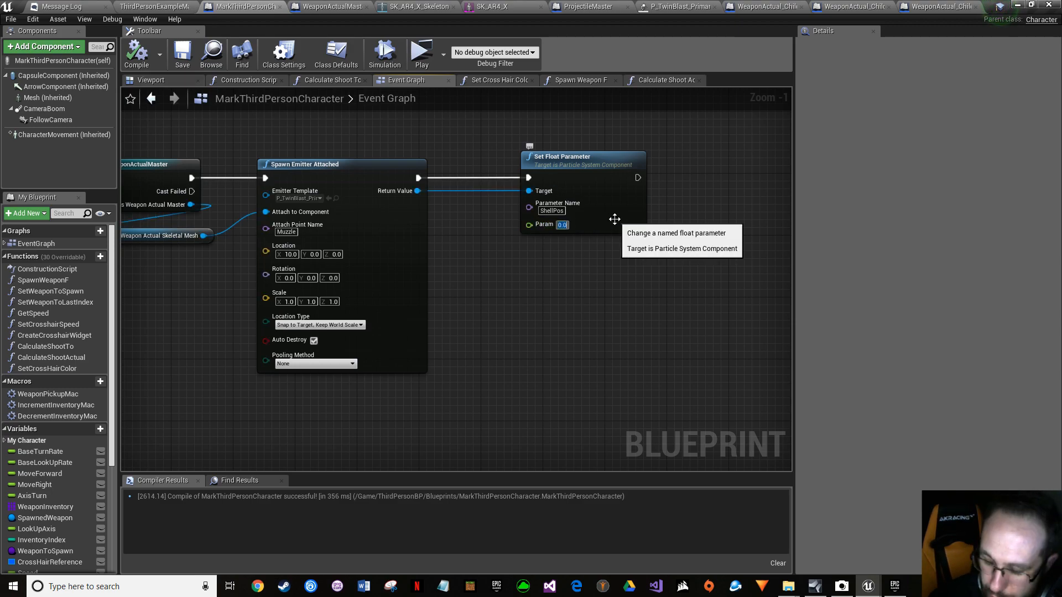
{"action": "type", "text": "200.0"}
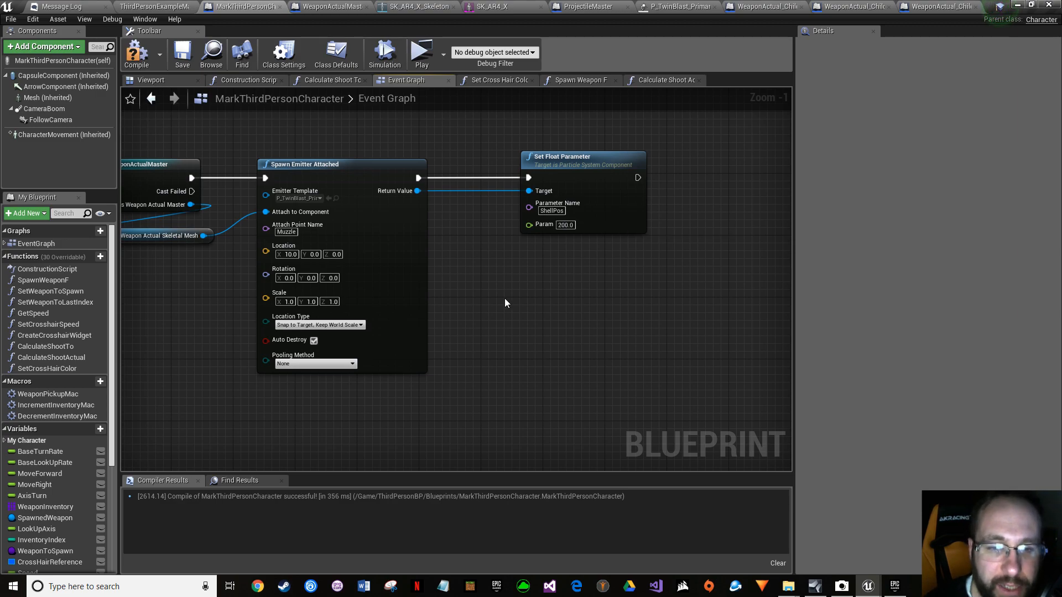
{"action": "mouse_move", "coordinate": [156, 57]}
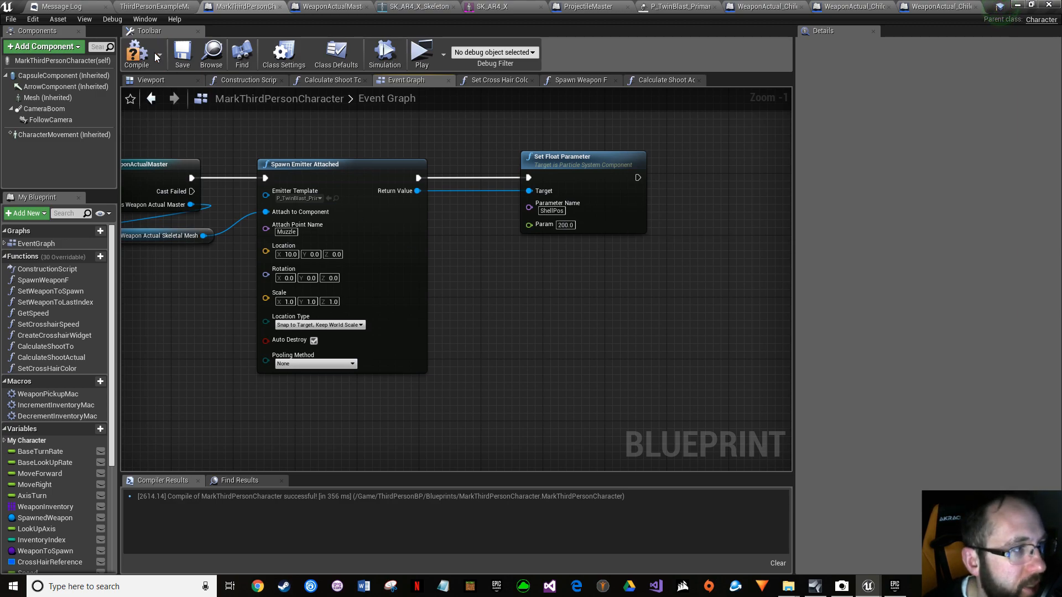
{"action": "left_click", "coordinate": [11, 19]}
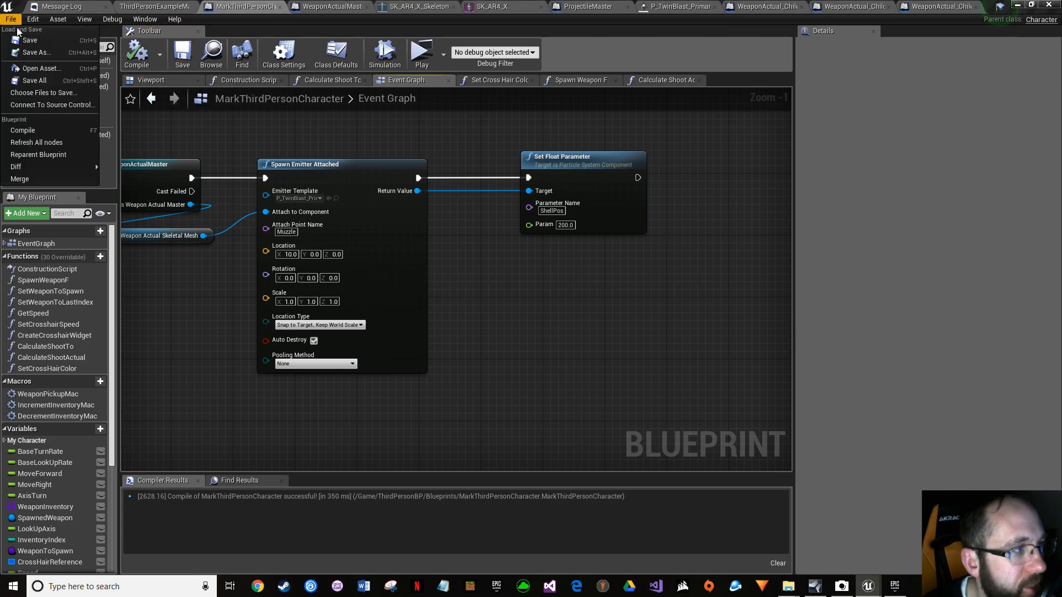
{"action": "left_click", "coordinate": [418, 48]}
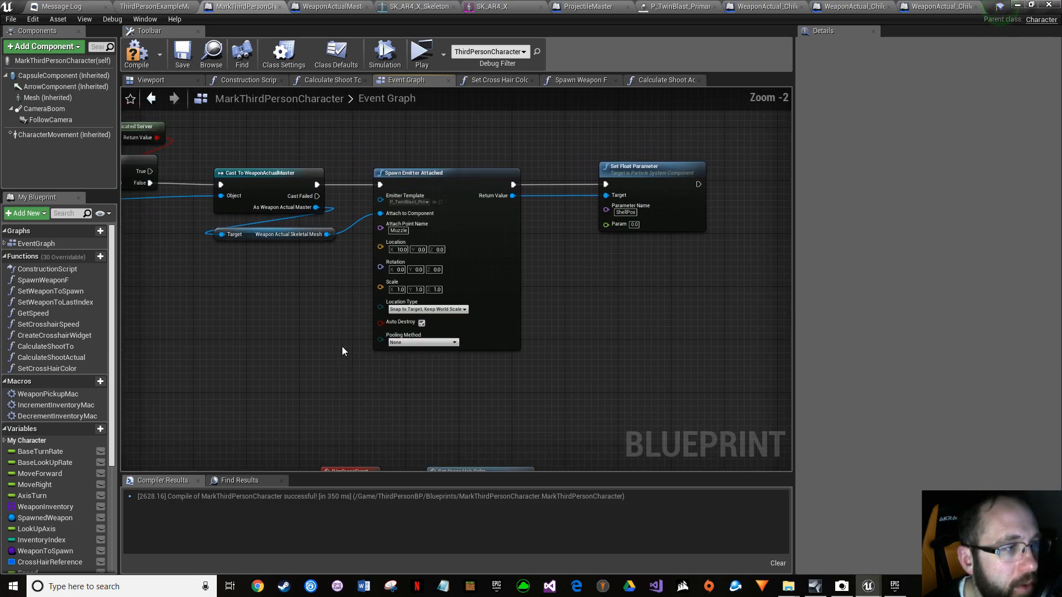
Step: Get ShellEjectPos from the cast weapon reference and position the getter below the mesh node
{"action": "left_click", "coordinate": [182, 54]}
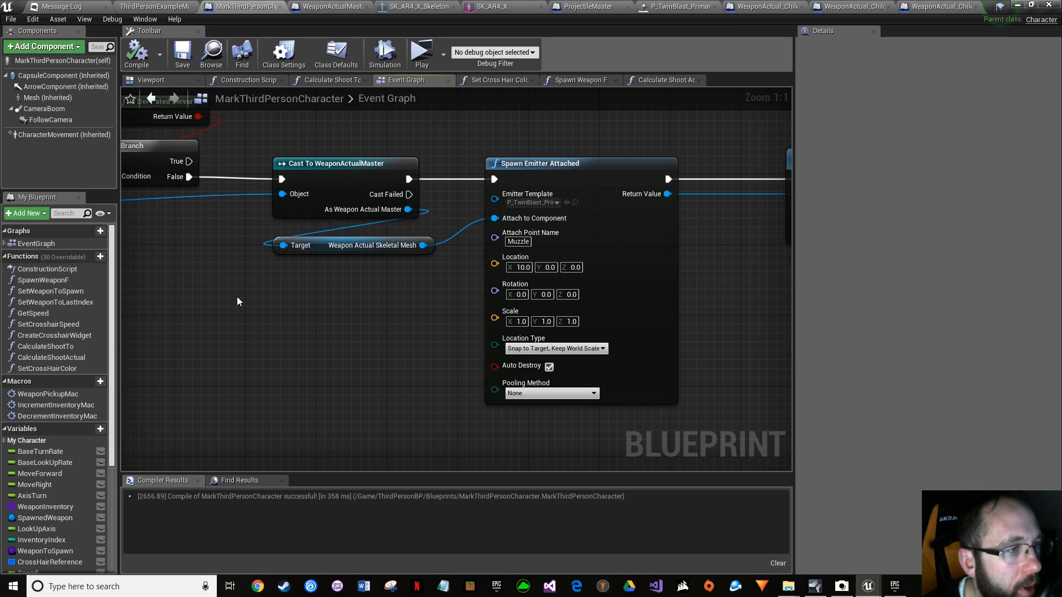
{"action": "mouse_move", "coordinate": [243, 301]}
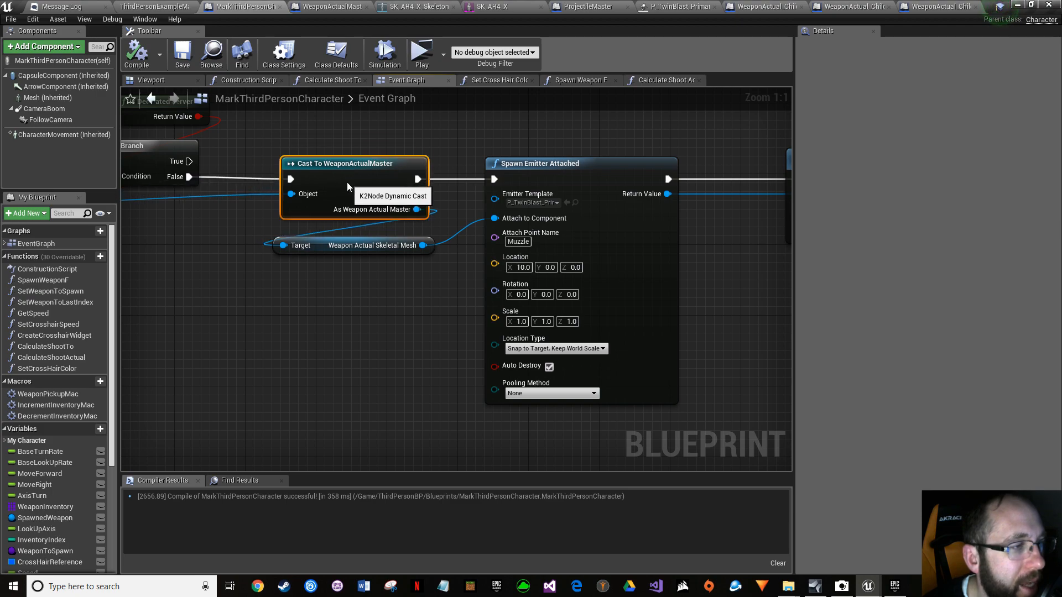
{"action": "left_click_drag", "start_coordinate": [417, 209], "coordinate": [371, 326]}
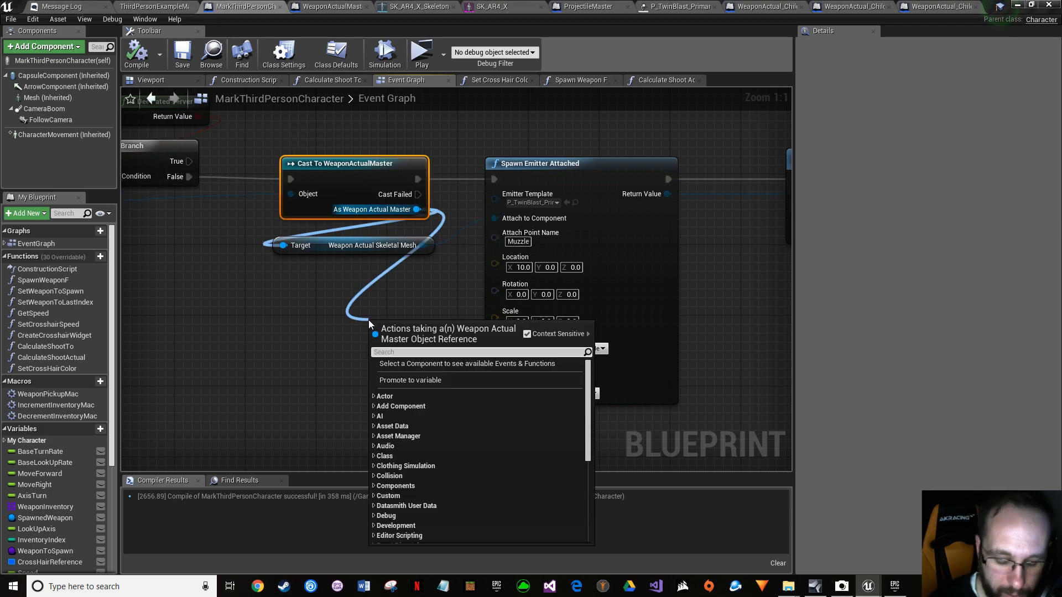
{"action": "type", "text": "shell"}
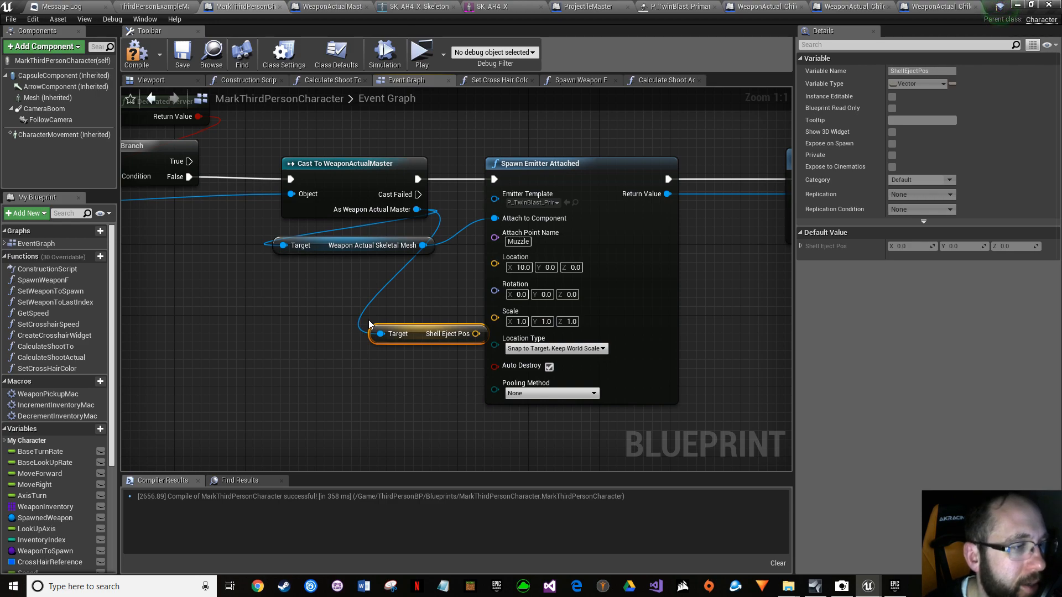
{"action": "left_click_drag", "start_coordinate": [427, 333], "coordinate": [261, 315]}
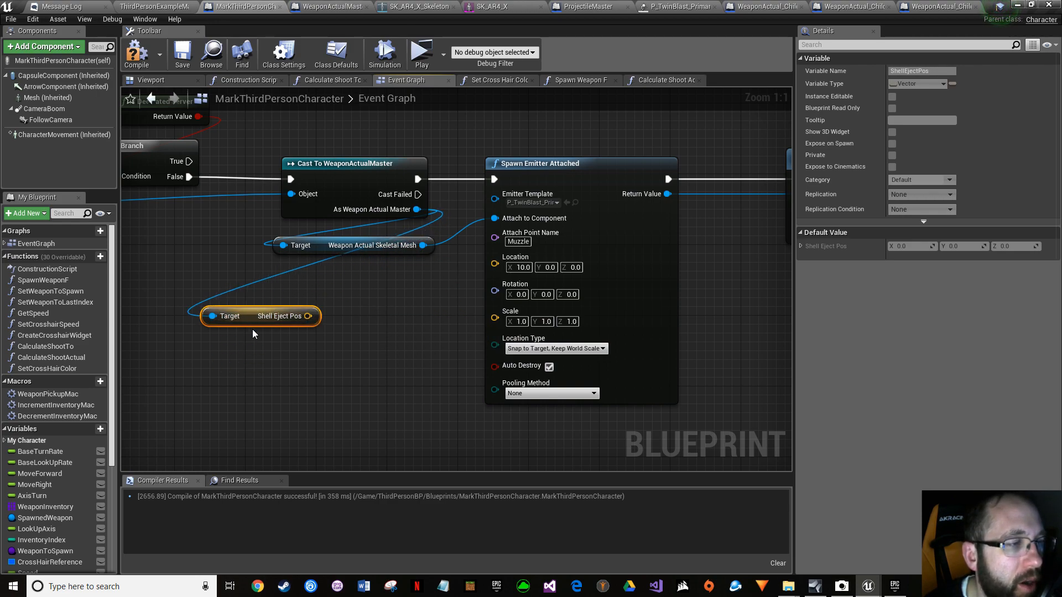
{"action": "left_click_drag", "start_coordinate": [261, 316], "coordinate": [340, 324]}
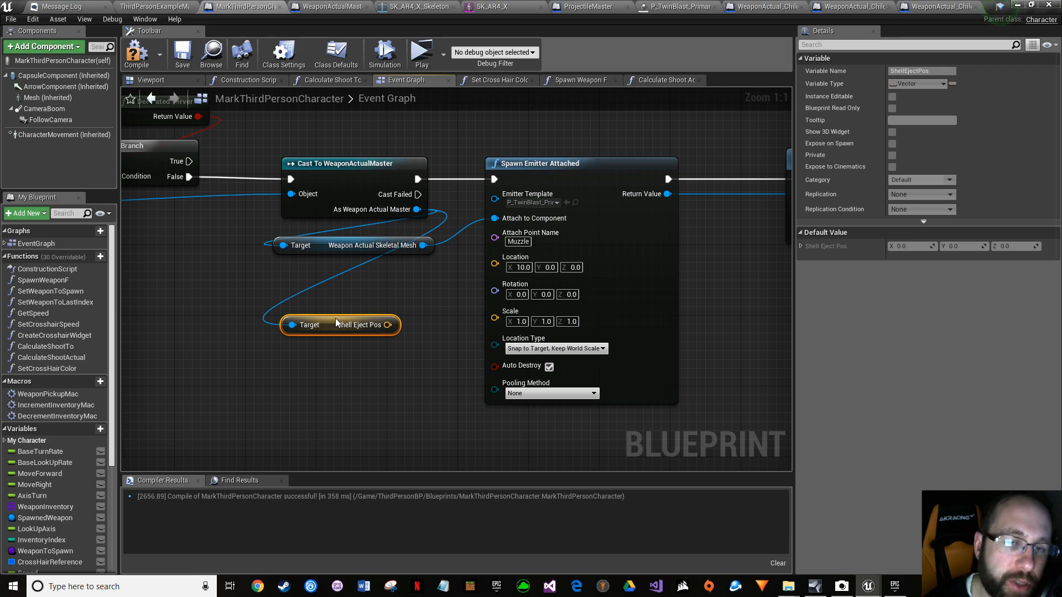
{"action": "left_click_drag", "start_coordinate": [340, 324], "coordinate": [348, 288]}
{"action": "type", "text": "break"}
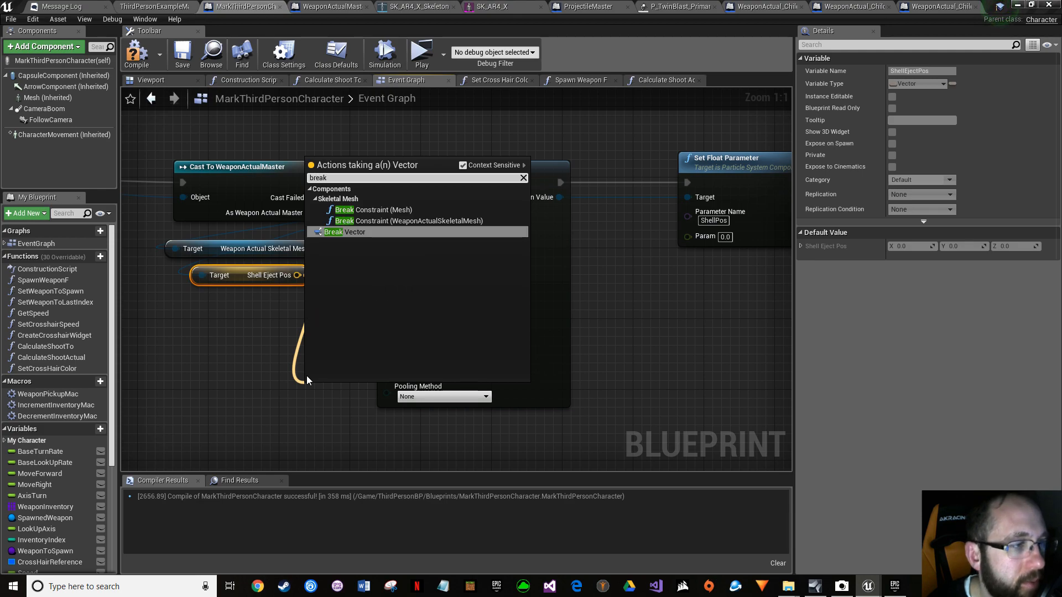
Step: Break the vector to feed its X into ShellPos, then launch a play test
{"action": "left_click", "coordinate": [344, 231]}
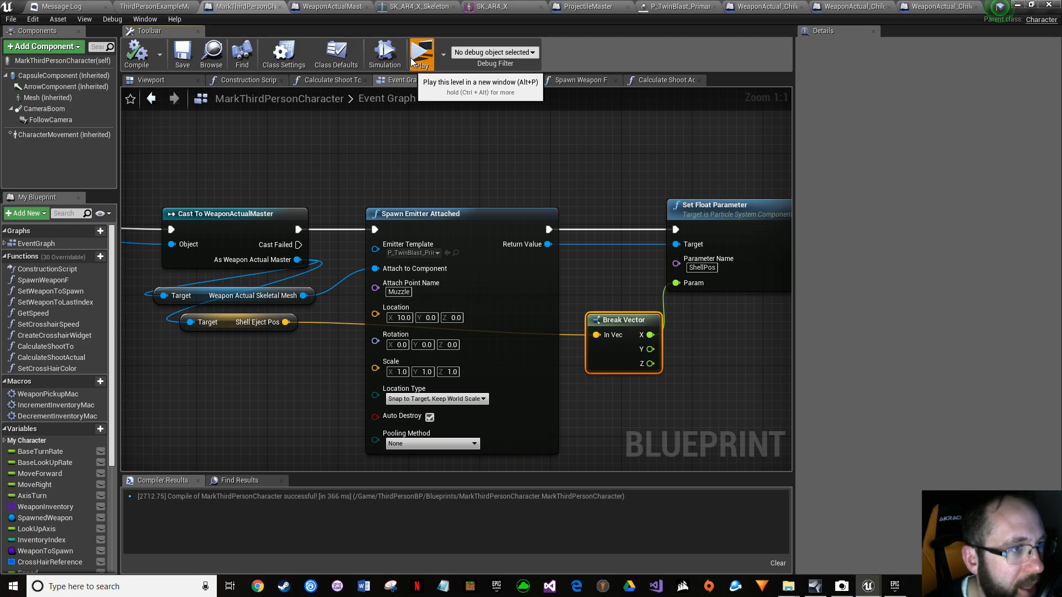
{"action": "left_click", "coordinate": [420, 52]}
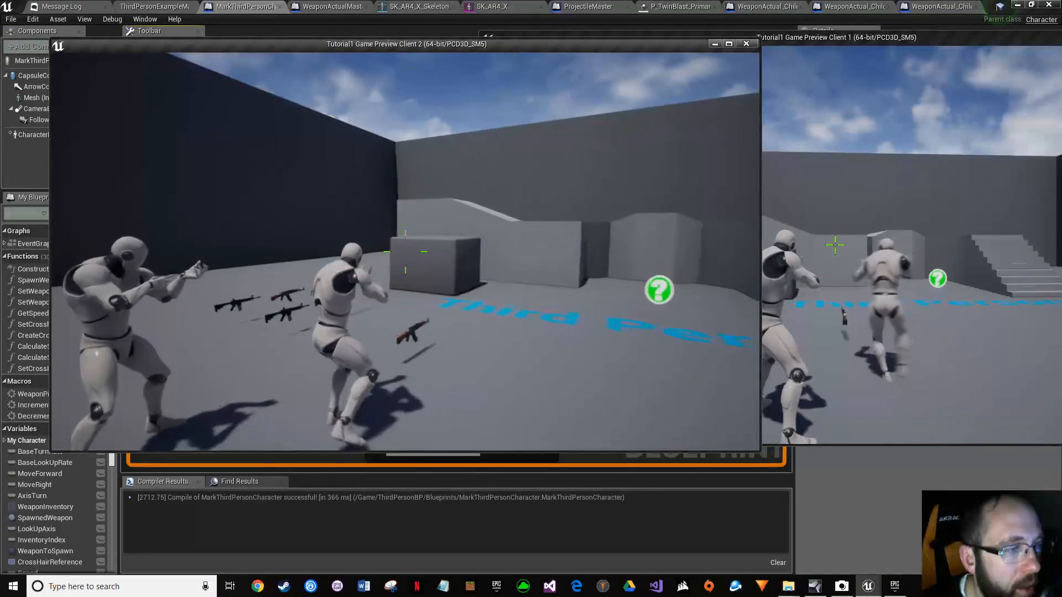